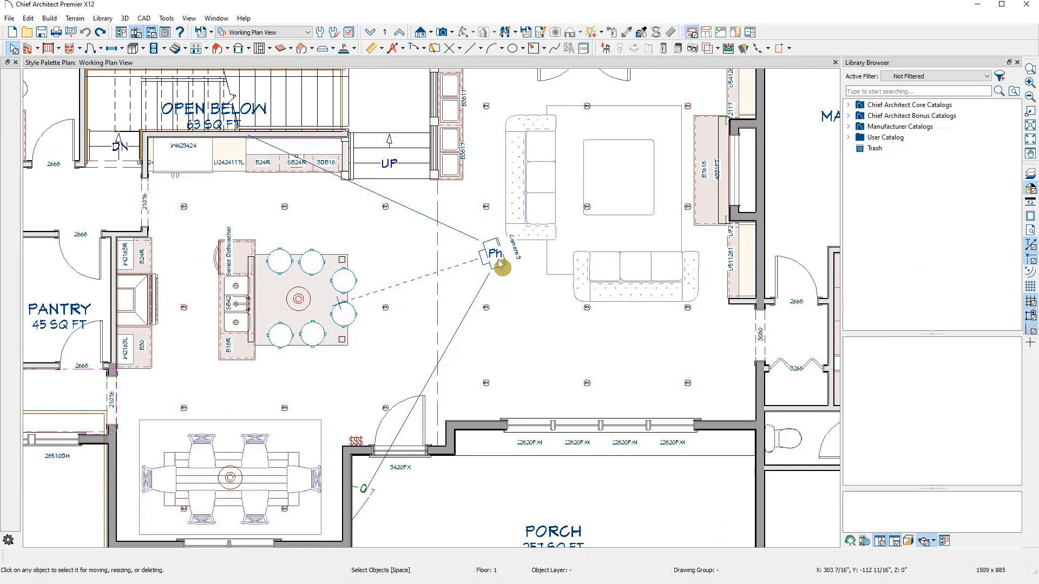
Show the kitchen camera's 3D view and the Style Palettes folder under Chief Architect Bonus Catalogs
click(496, 259)
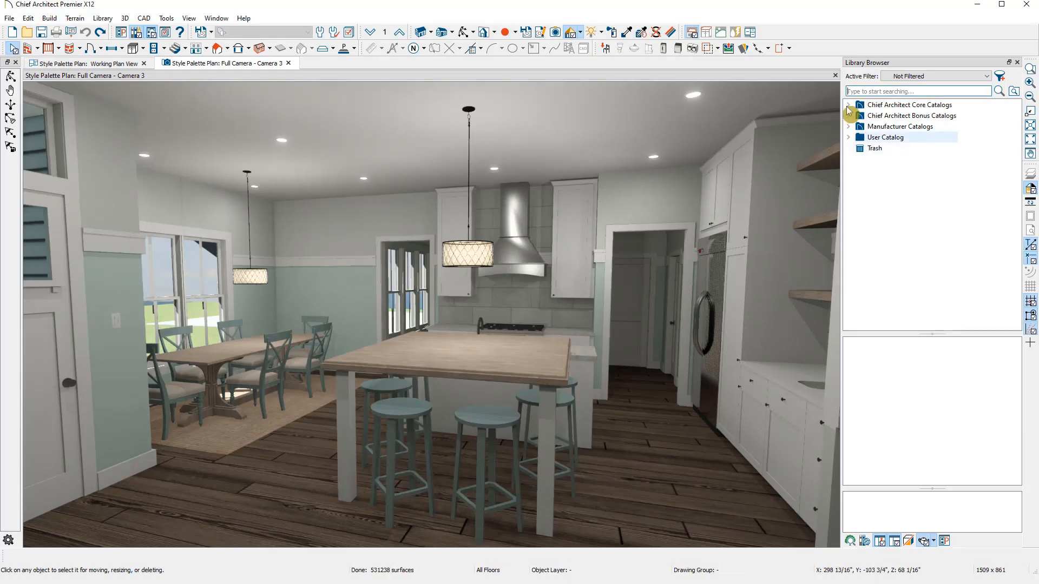
click(848, 114)
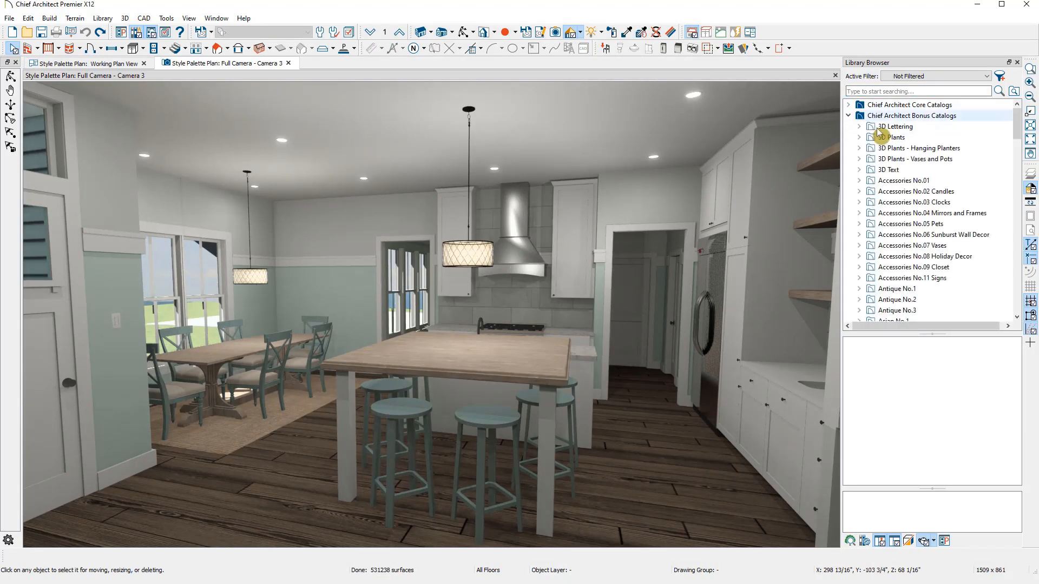
scroll(down, 3)
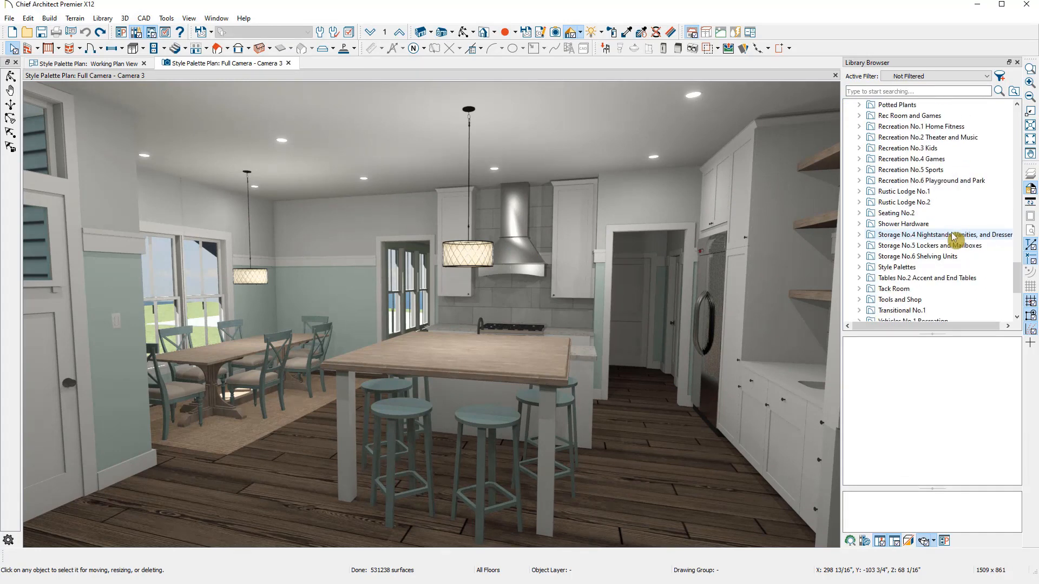
scroll(down, 3)
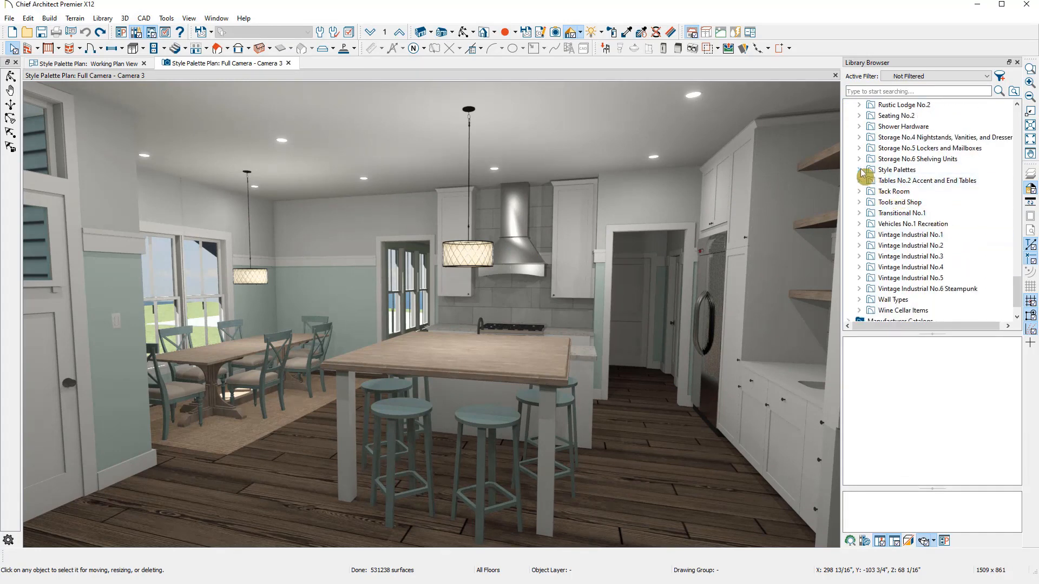
click(896, 168)
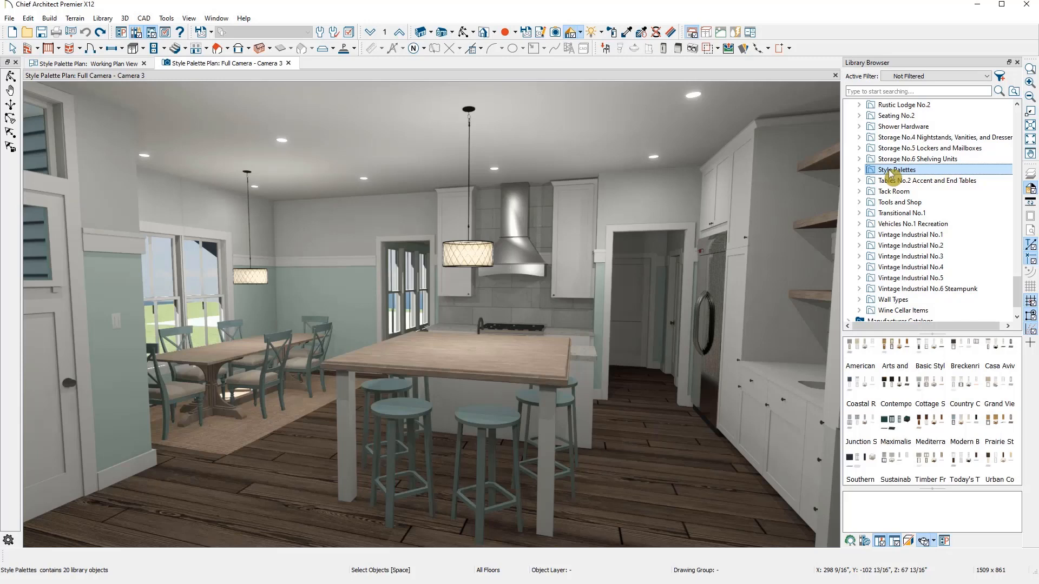
mouse_move(952, 476)
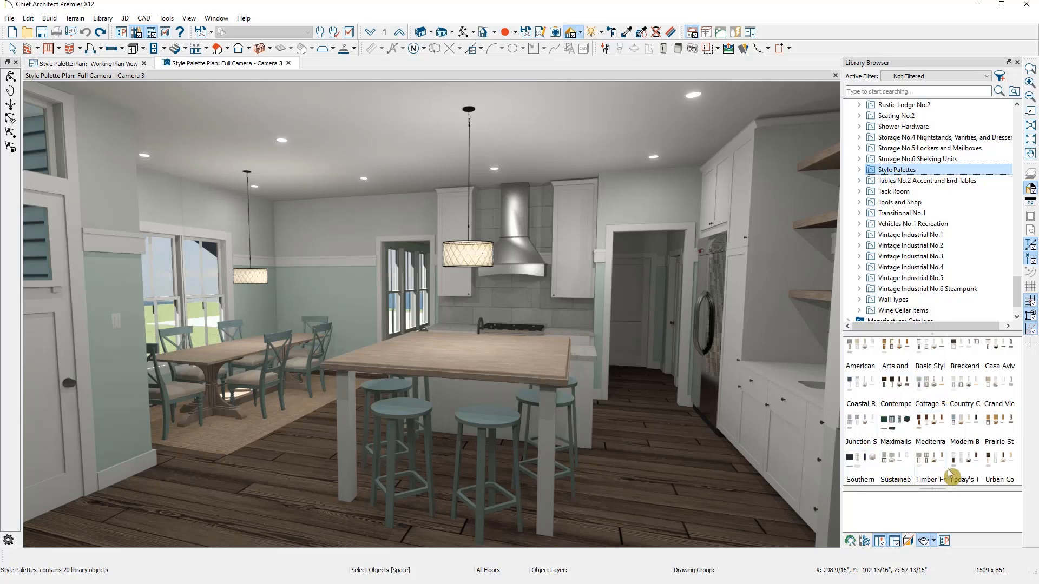
mouse_move(978, 408)
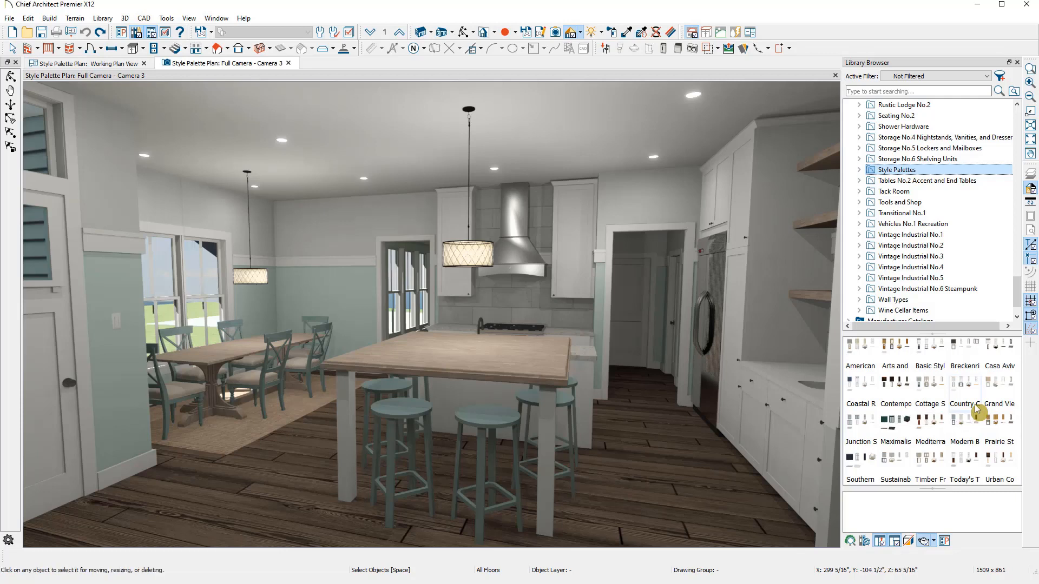
Apply the Cottage palette, then the Maximalist palette, to the kitchen room, and select Junction
click(931, 383)
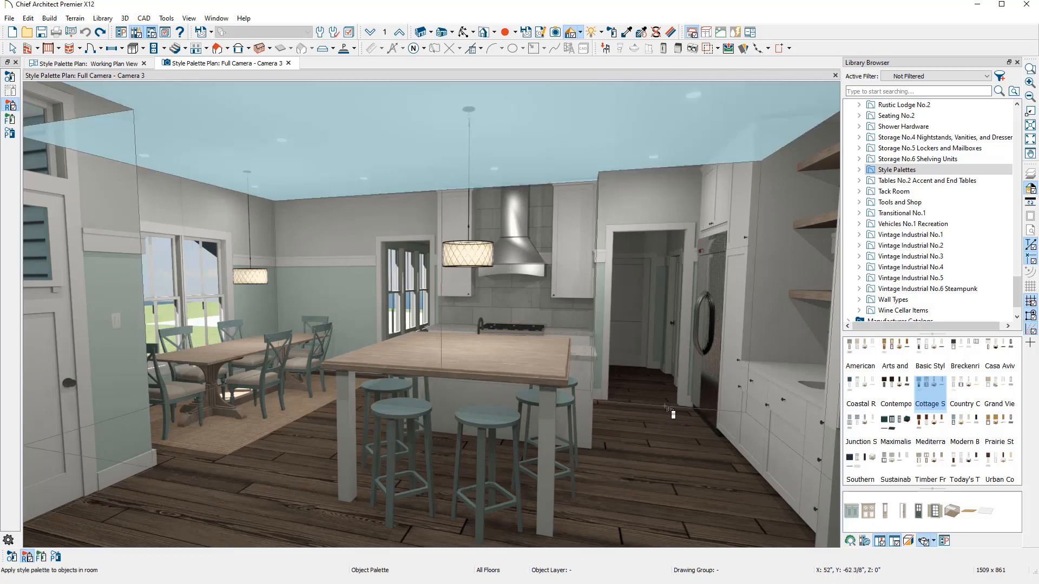
mouse_move(671, 412)
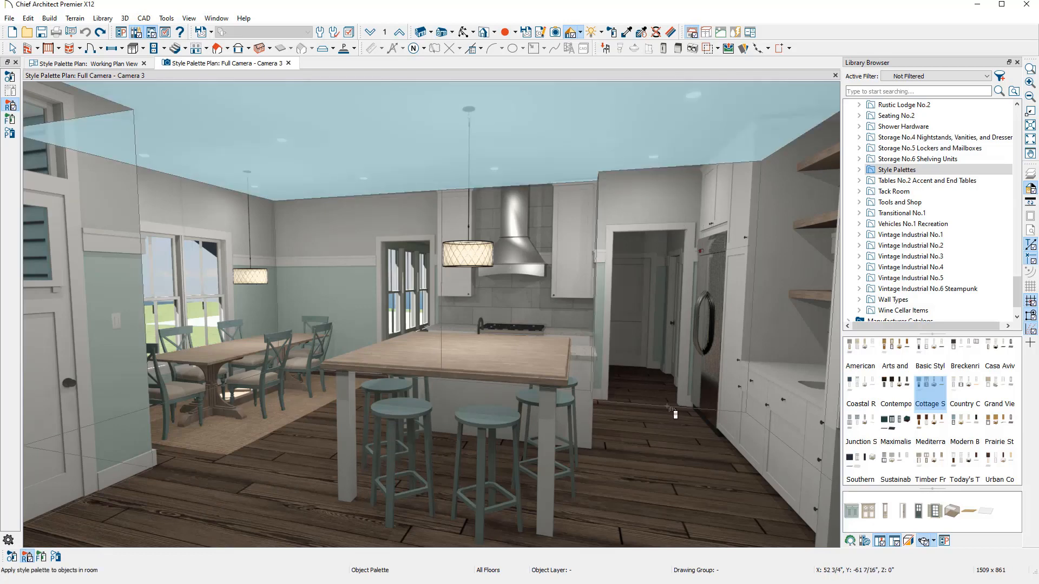
mouse_move(669, 433)
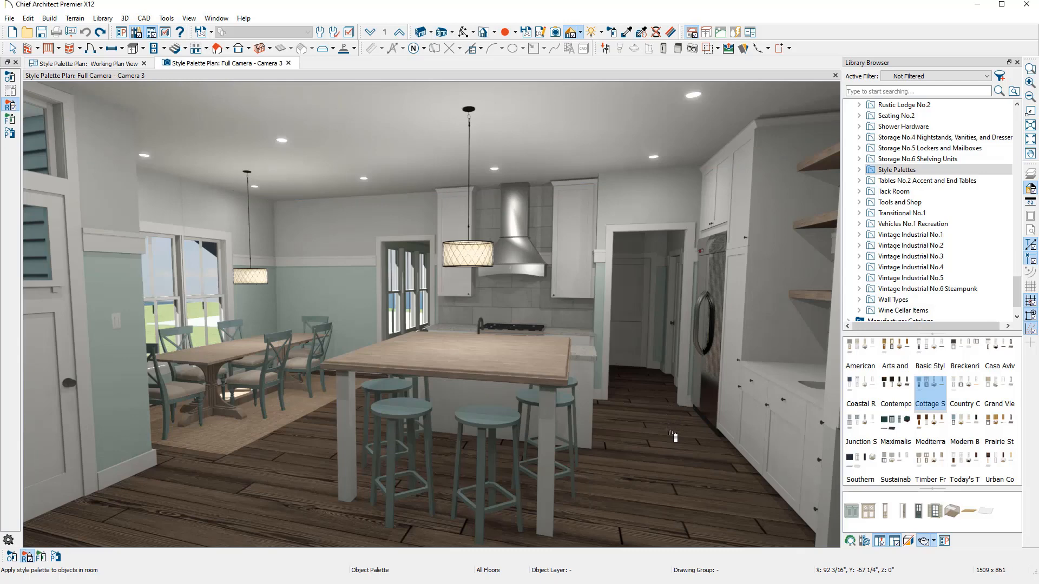
click(929, 384)
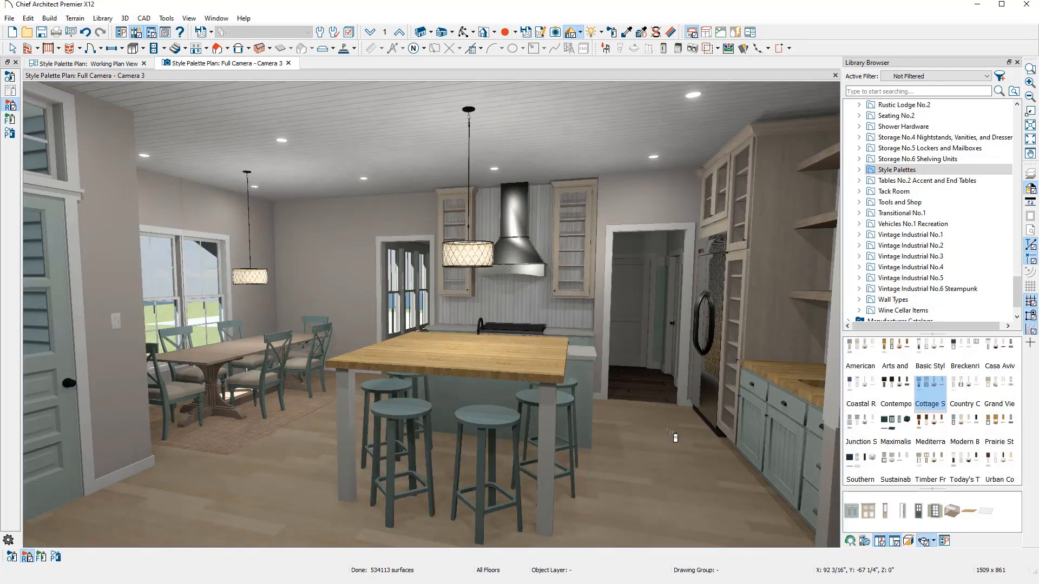
mouse_move(533, 383)
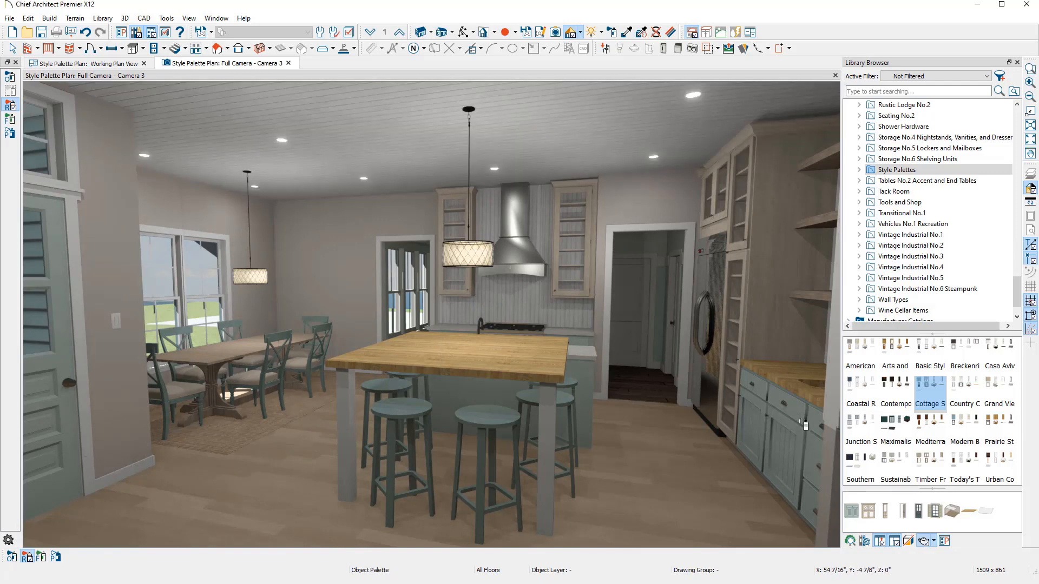
mouse_move(802, 424)
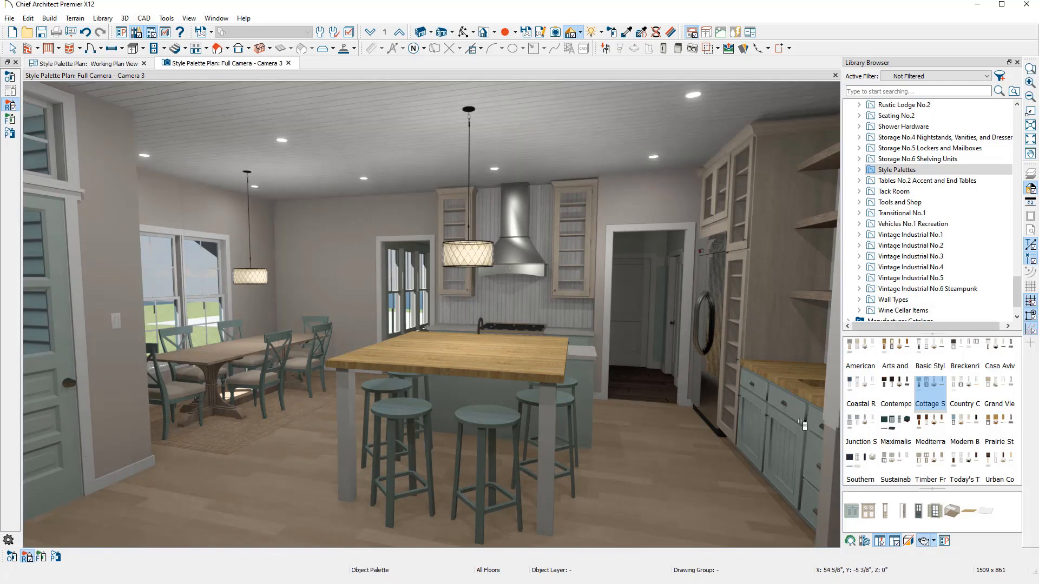
click(895, 419)
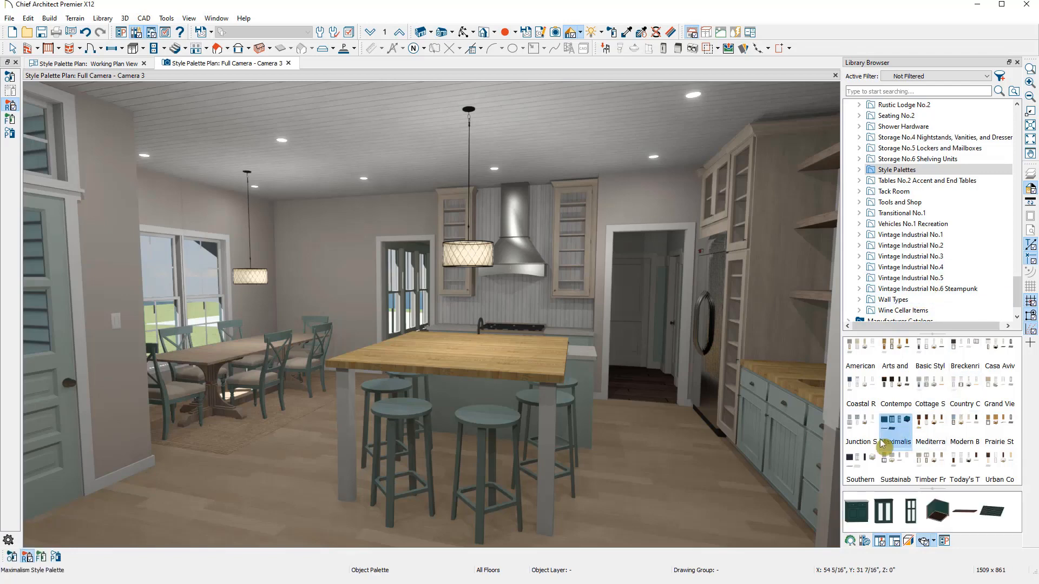
click(895, 420)
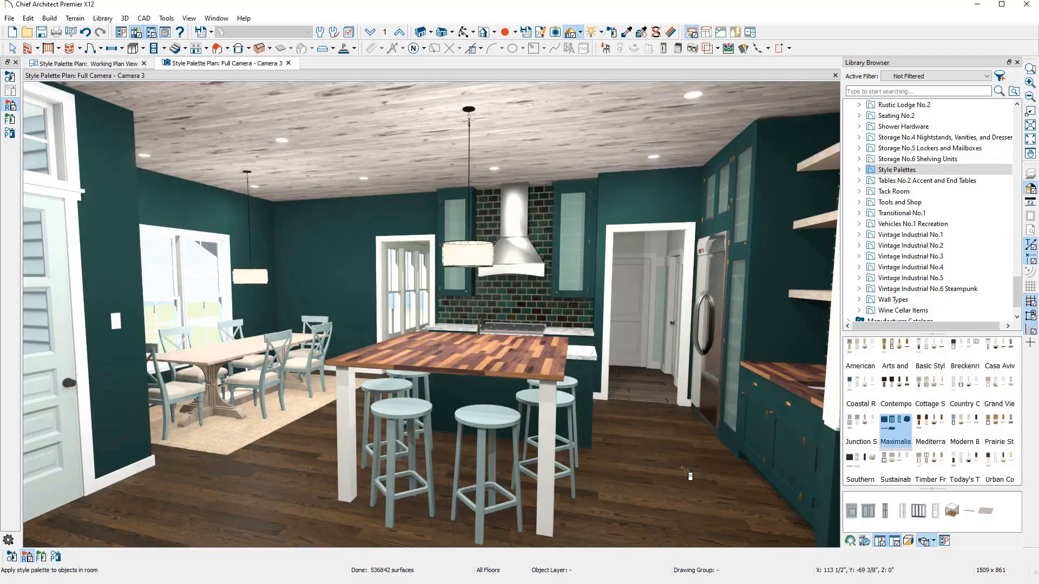
click(861, 425)
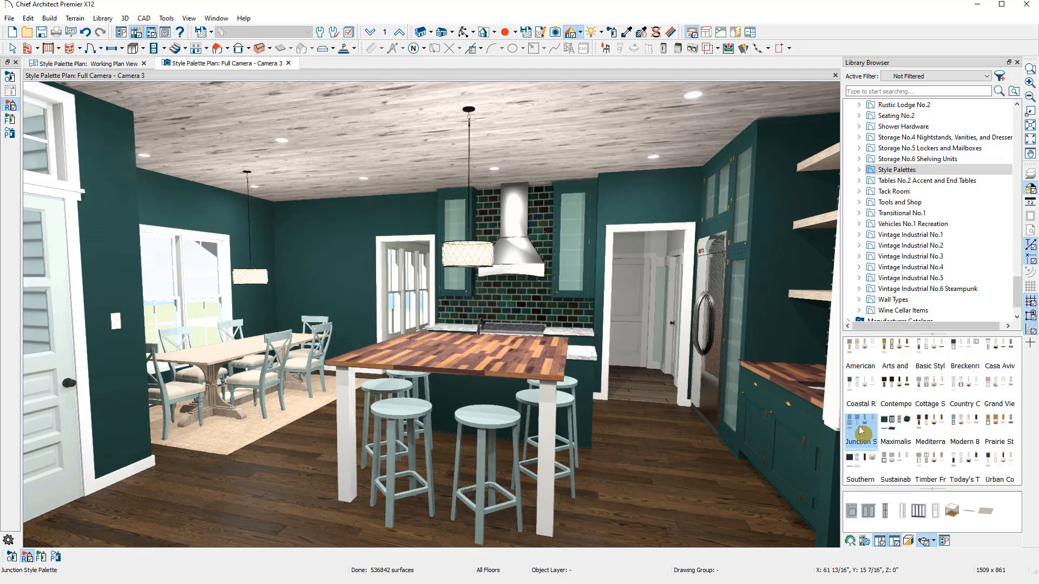
Apply the Cottage palette to the kitchen room again, restoring gray walls and light cabinets
click(860, 425)
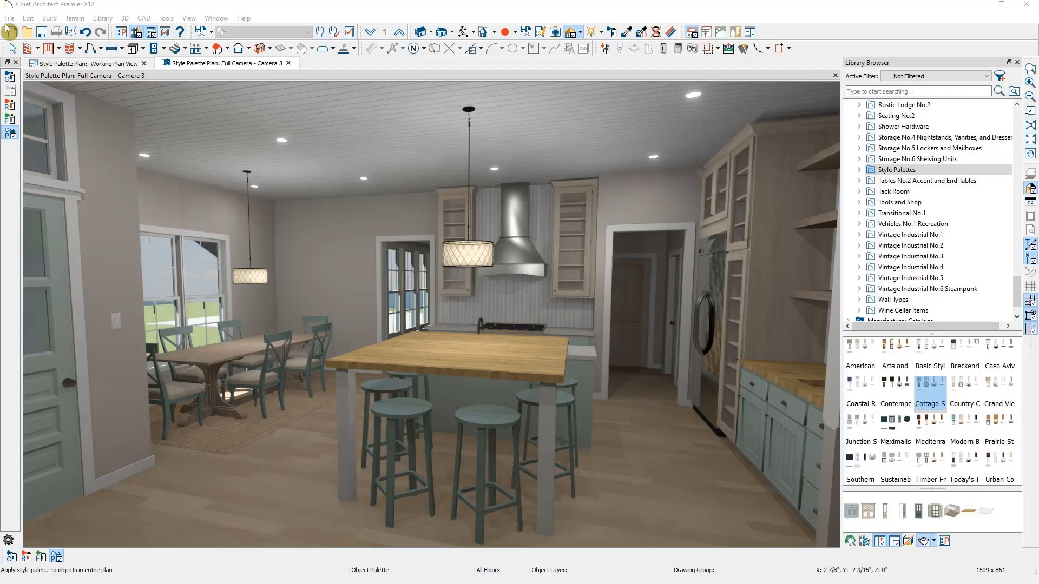
click(10, 18)
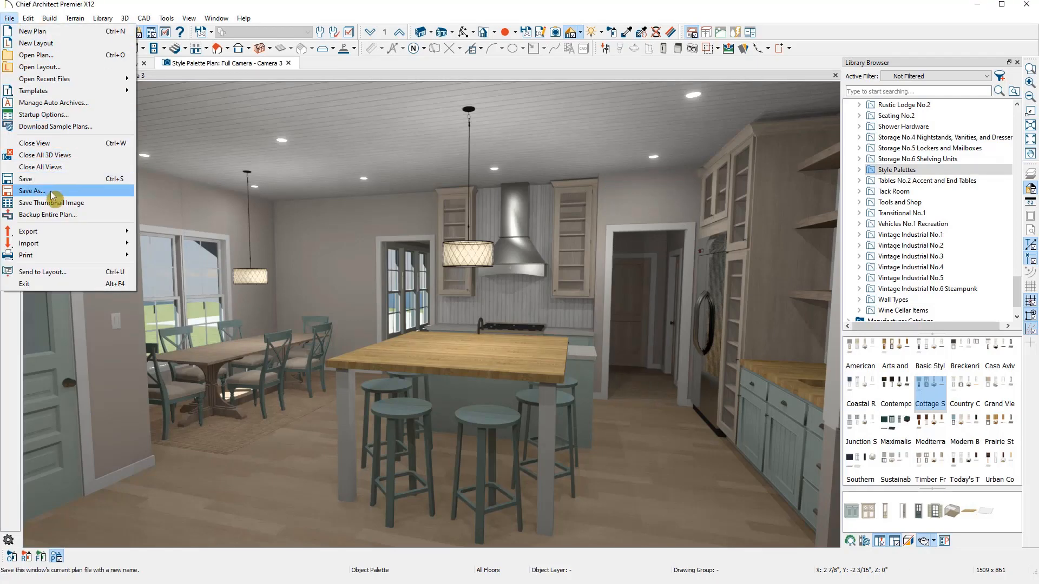
click(32, 190)
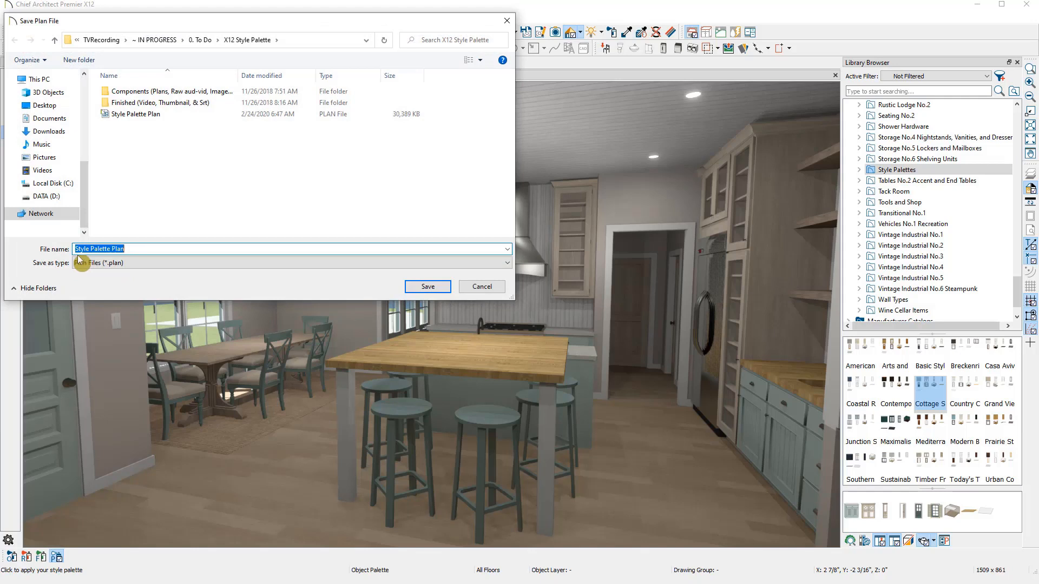
click(175, 249)
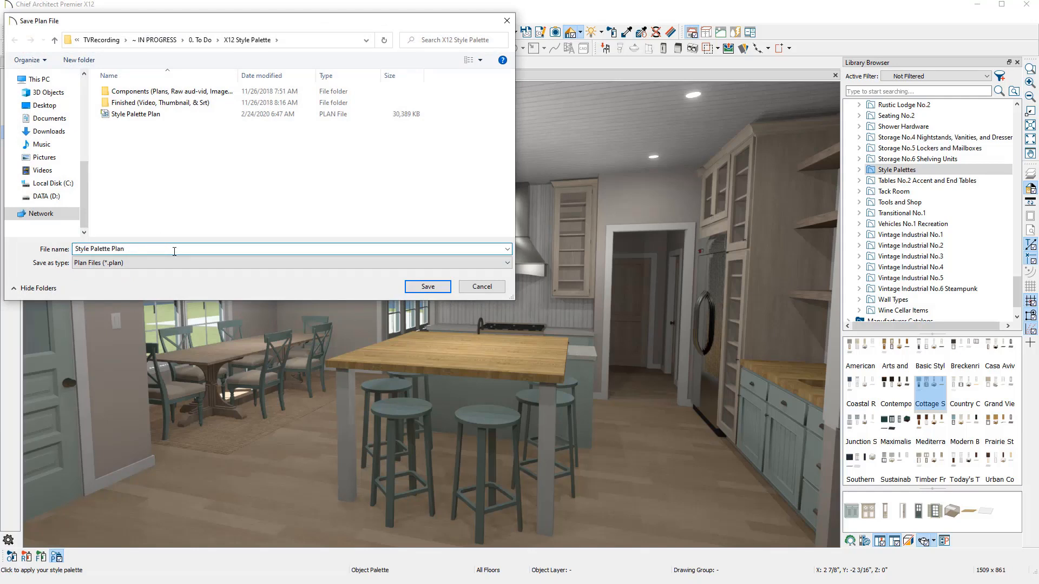
text(COPY)
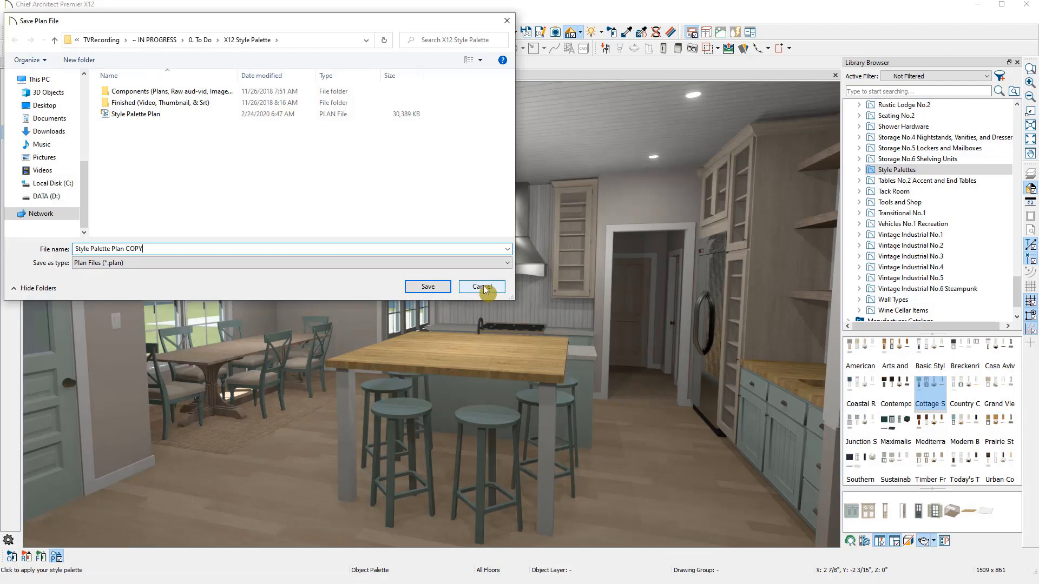
click(482, 286)
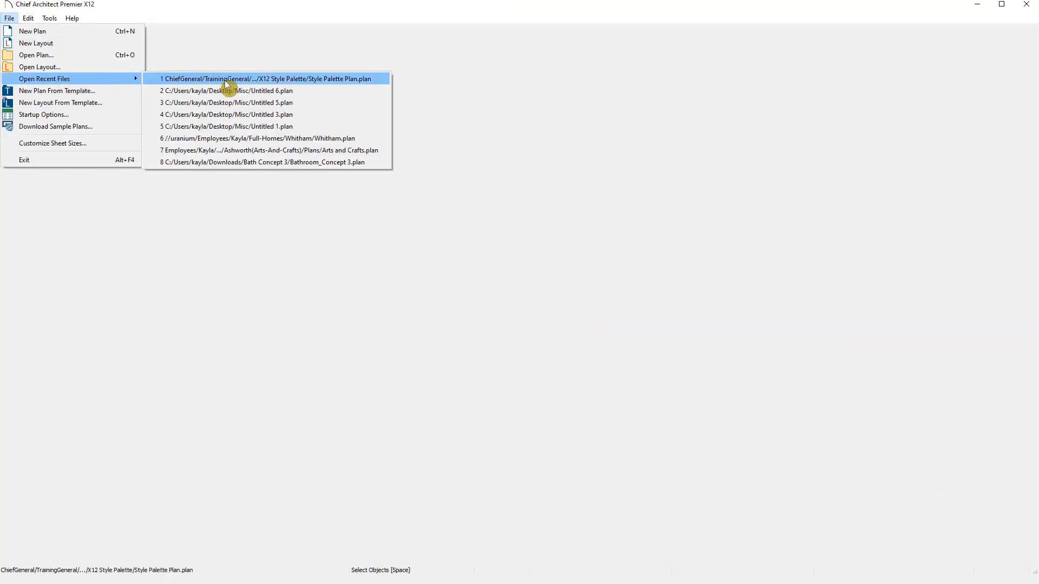
Reopen Style Palette Plan.plan from the recent files list
click(266, 77)
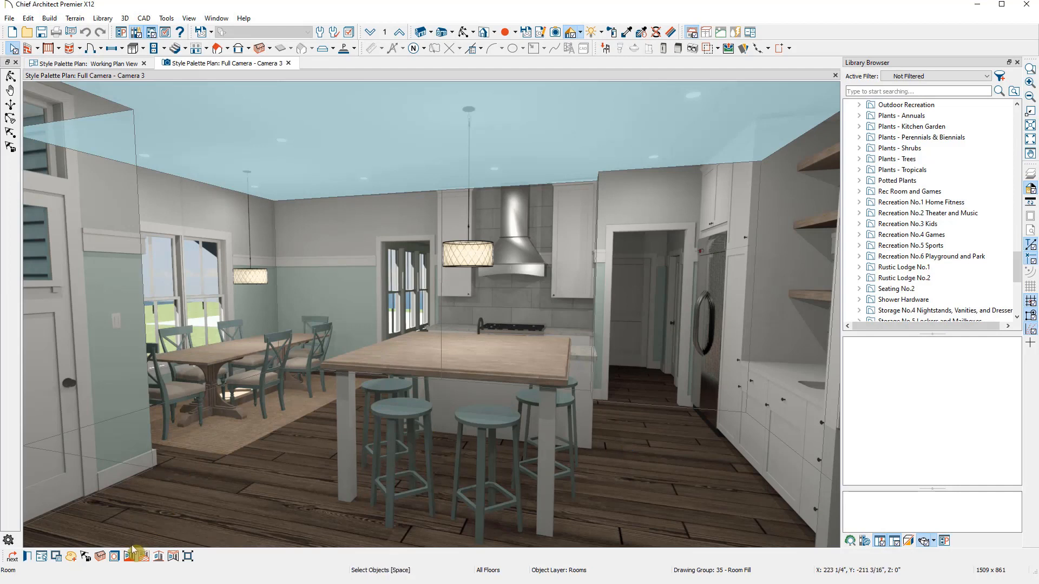
mouse_move(72, 557)
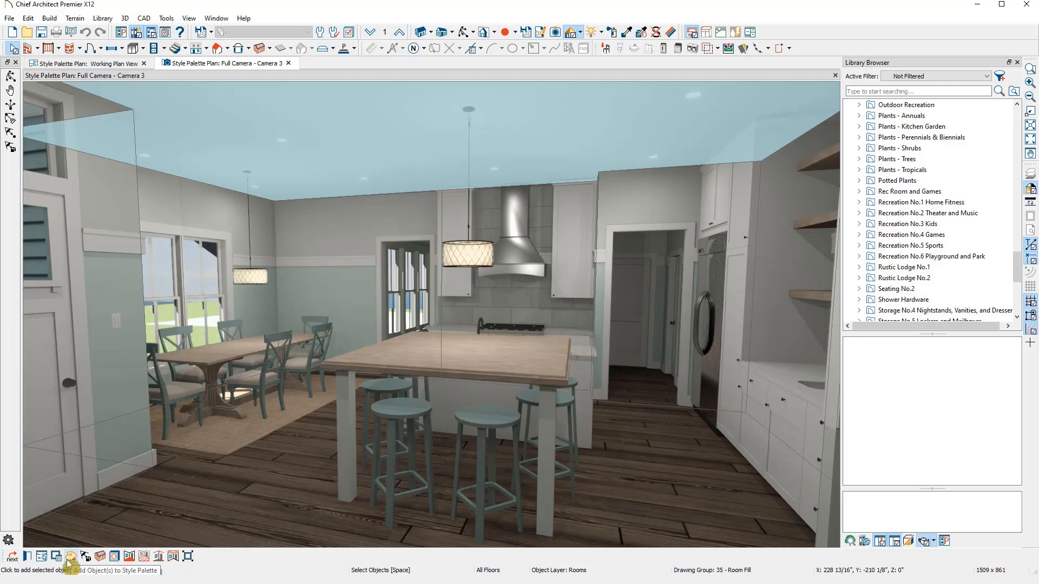
click(70, 556)
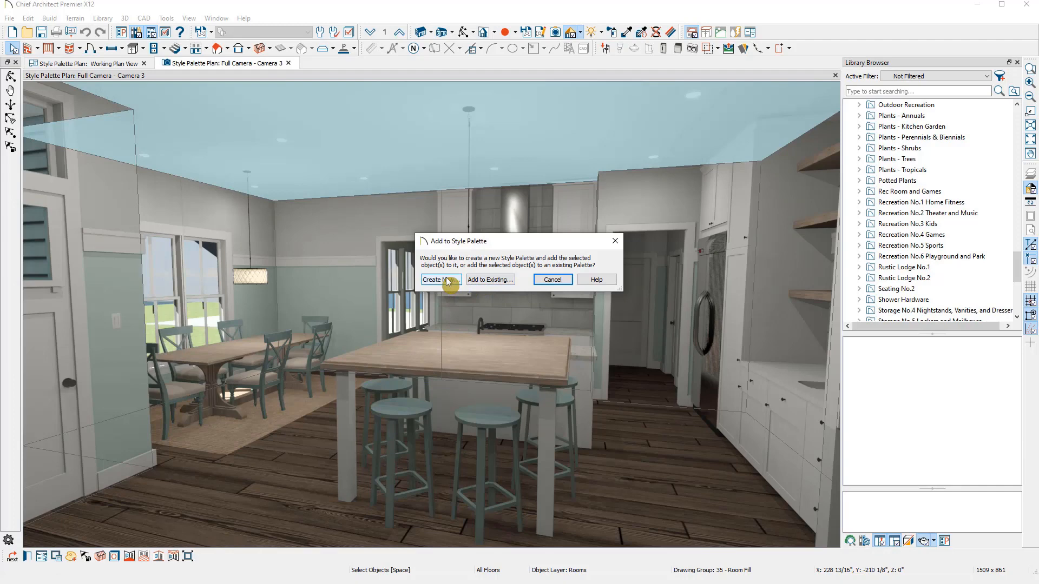
click(440, 279)
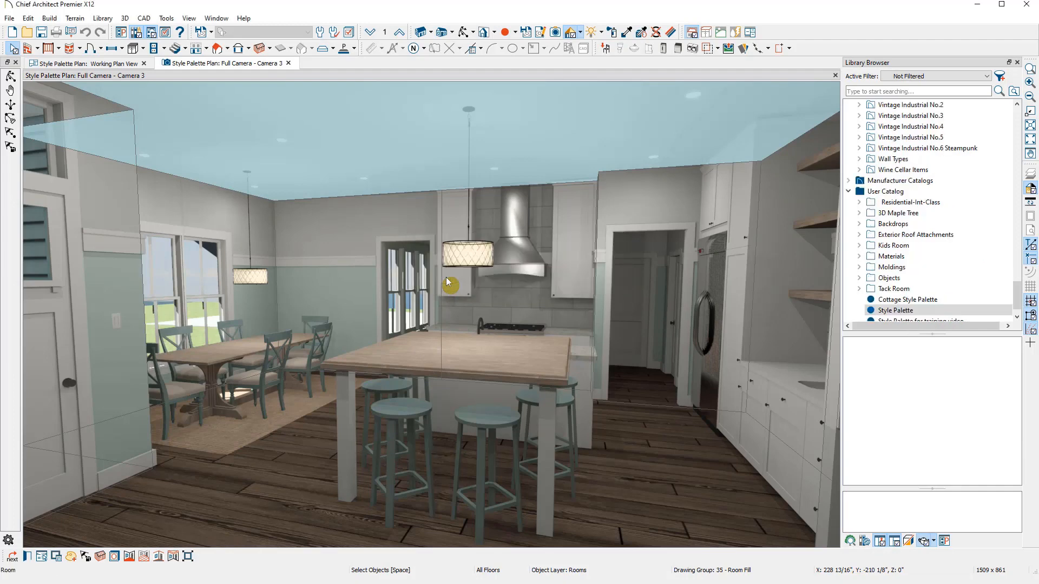
double_click(895, 309)
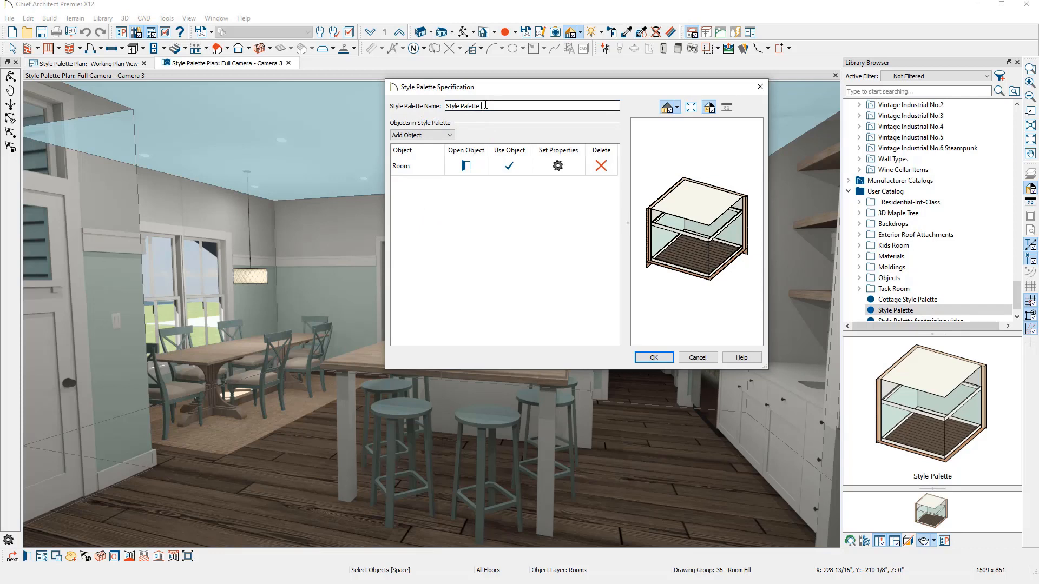
text(For Training Video)
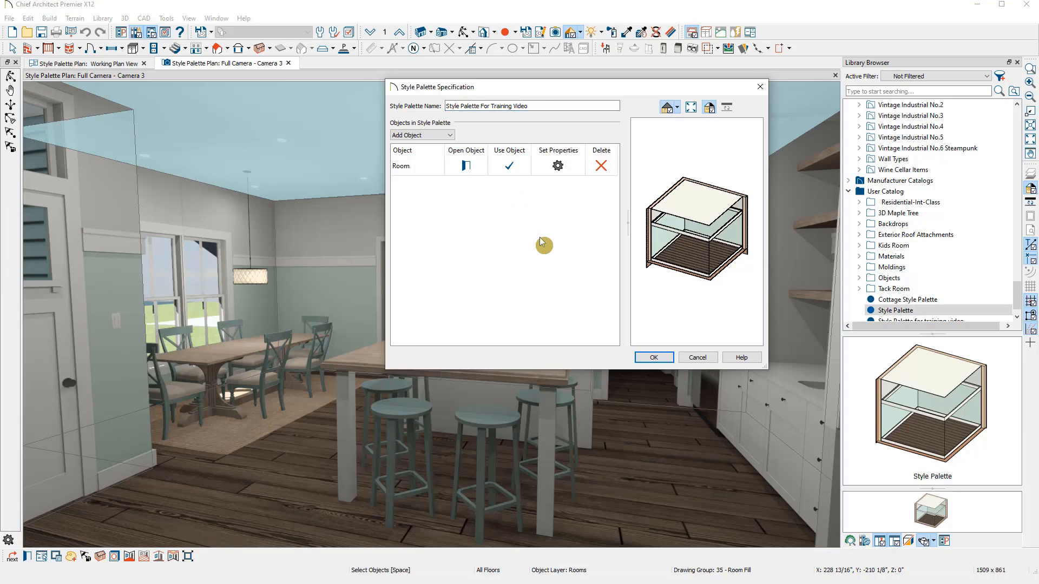
mouse_move(545, 249)
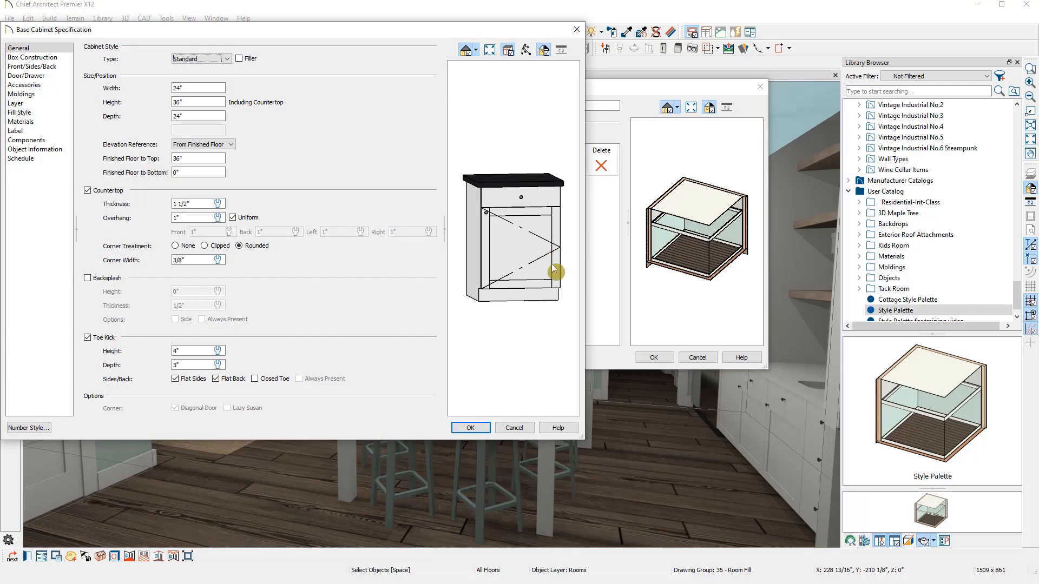
click(450, 135)
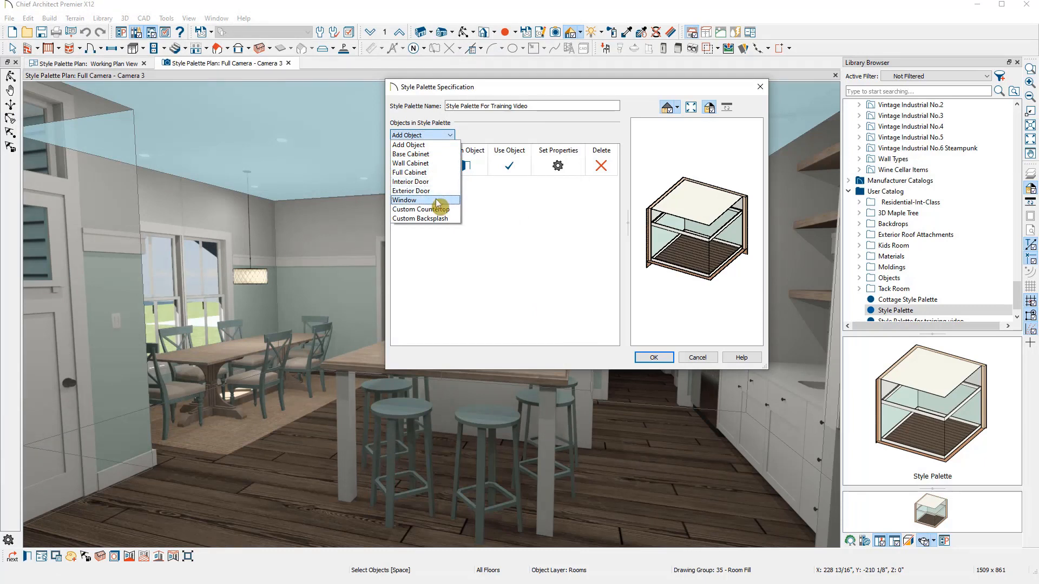
mouse_move(450, 222)
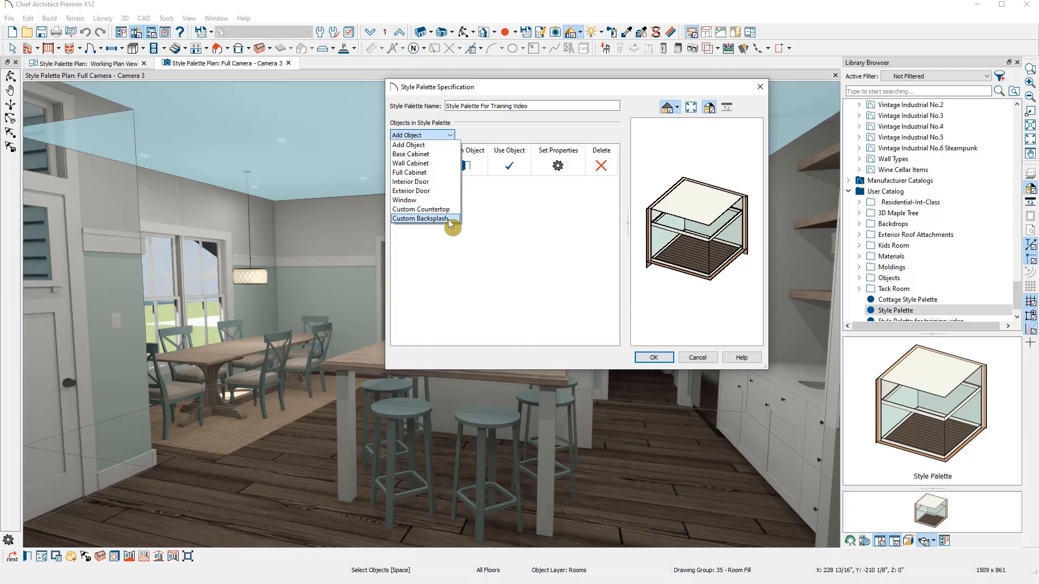
click(420, 219)
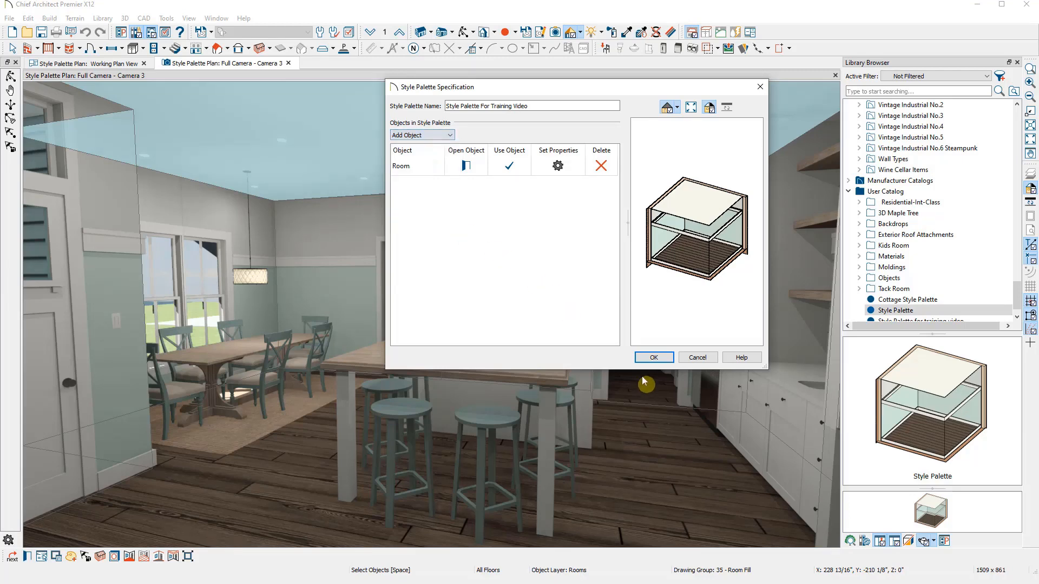
Save the training palette to the user catalog and add the selected base cabinet to it
click(654, 357)
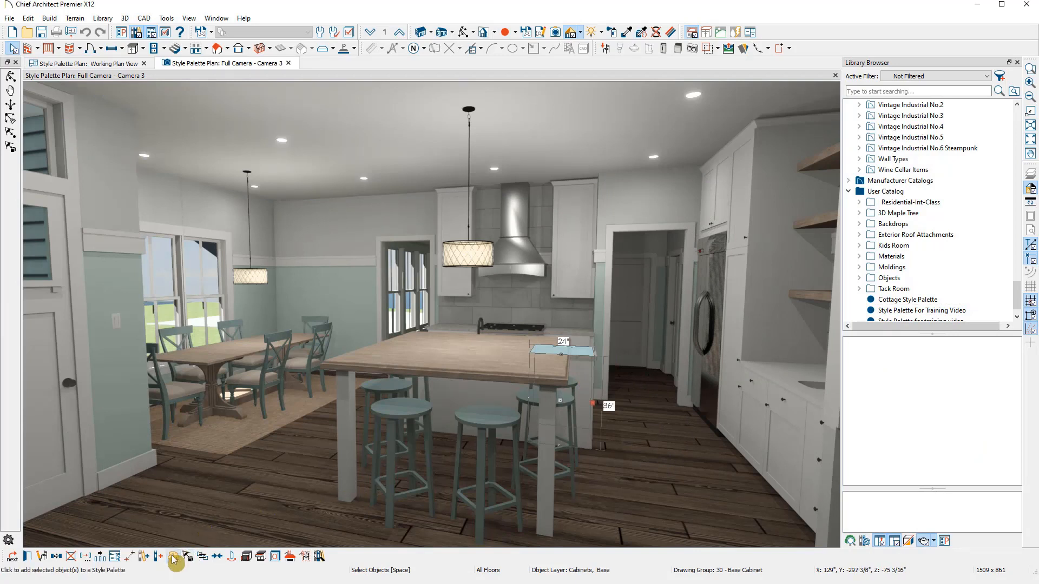
click(173, 556)
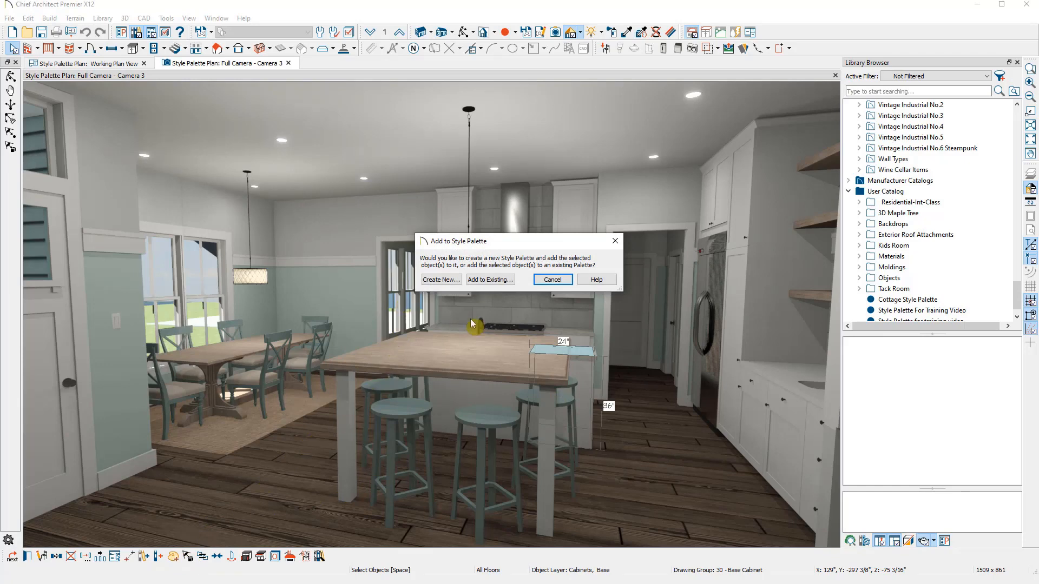
click(490, 280)
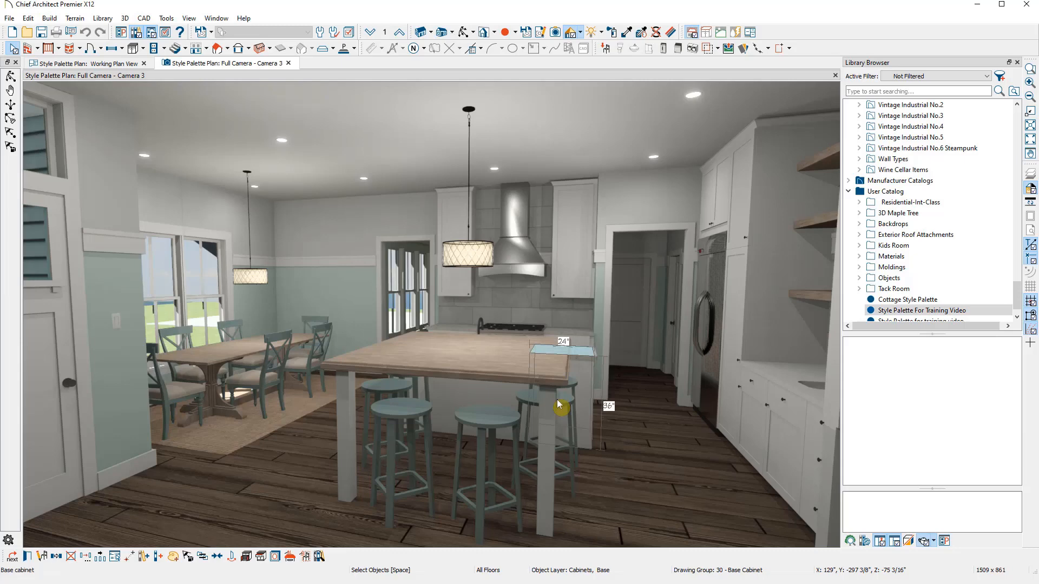
double_click(922, 310)
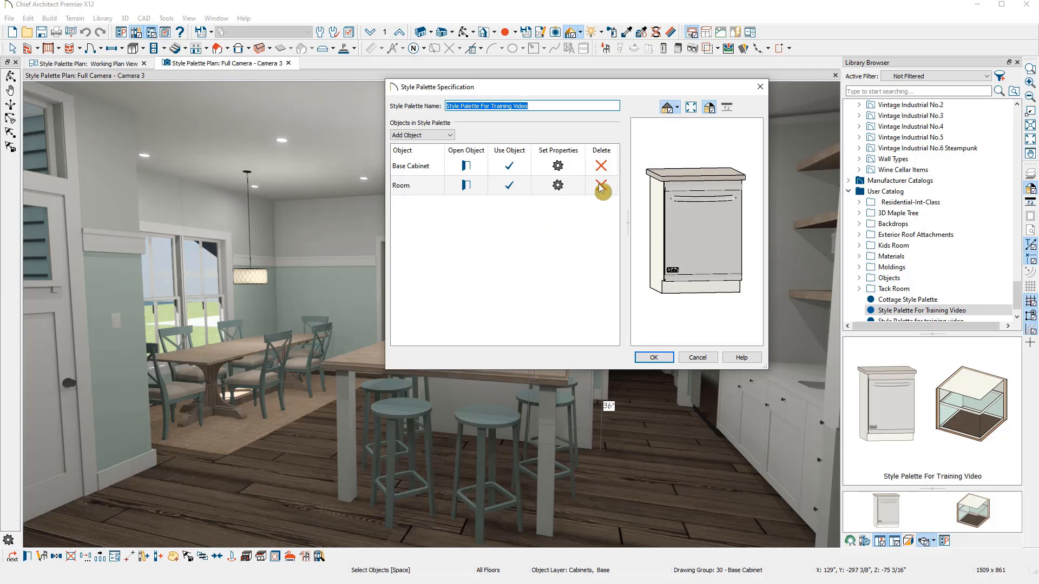
Review the stored base cabinet's door and drawer settings unchanged, then confirm the palette
click(465, 165)
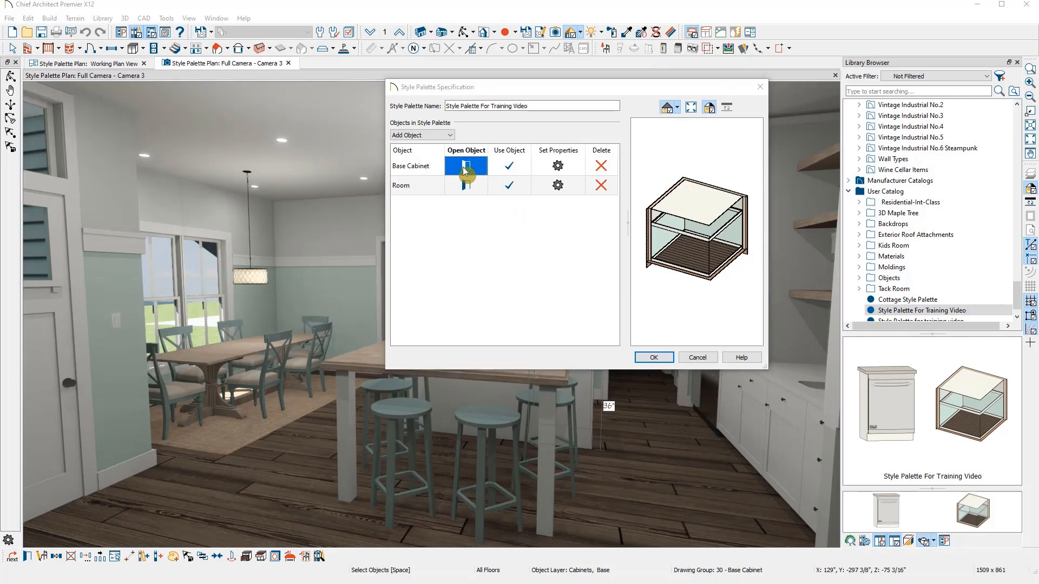
click(465, 166)
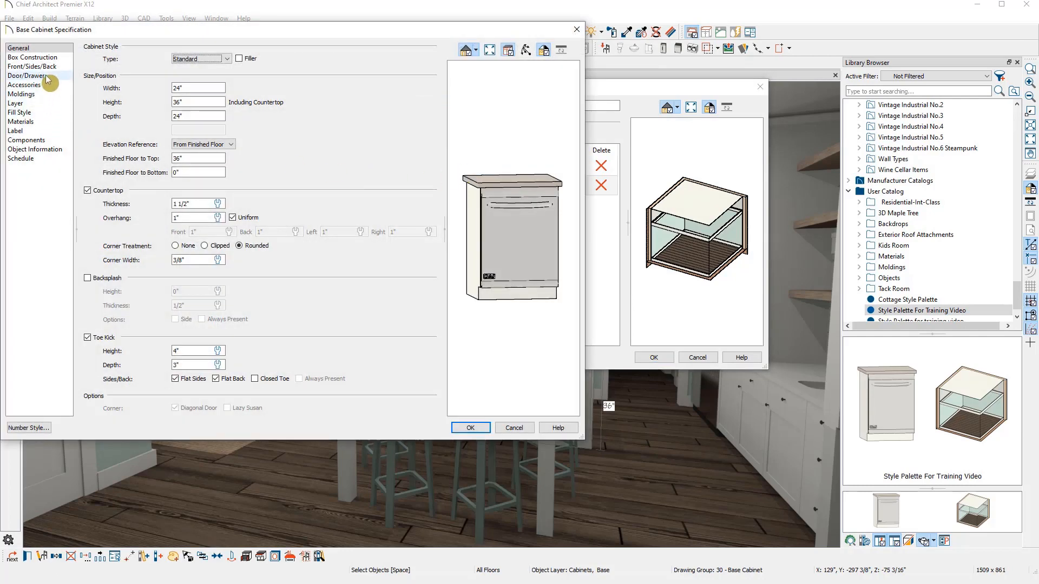
click(26, 75)
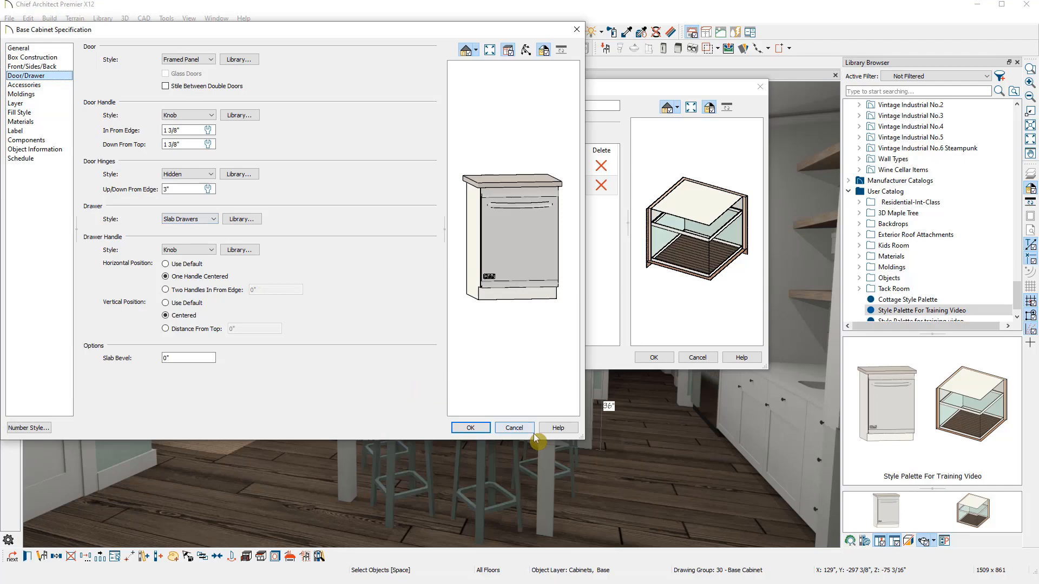
click(470, 427)
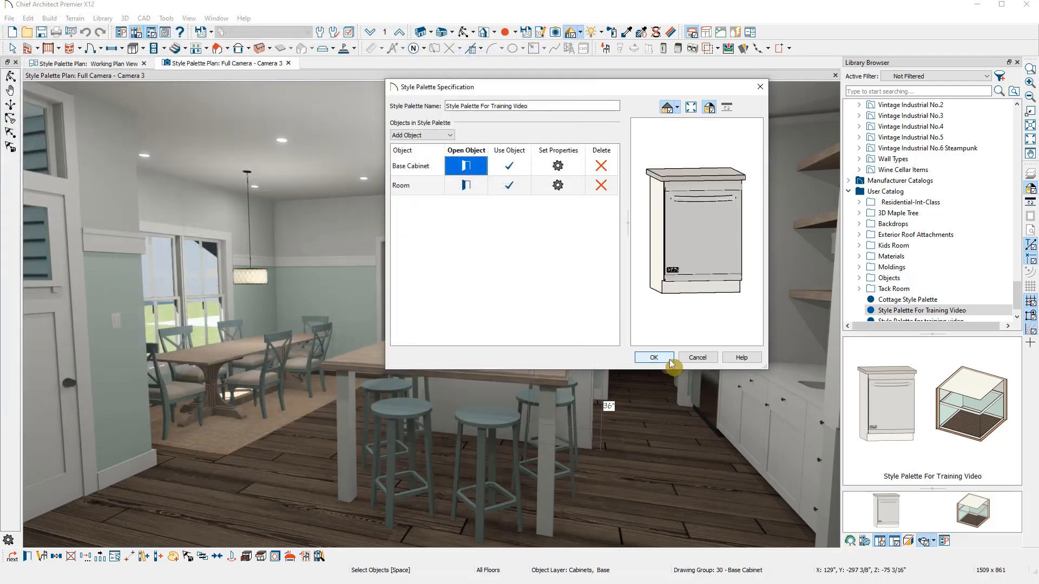
click(654, 357)
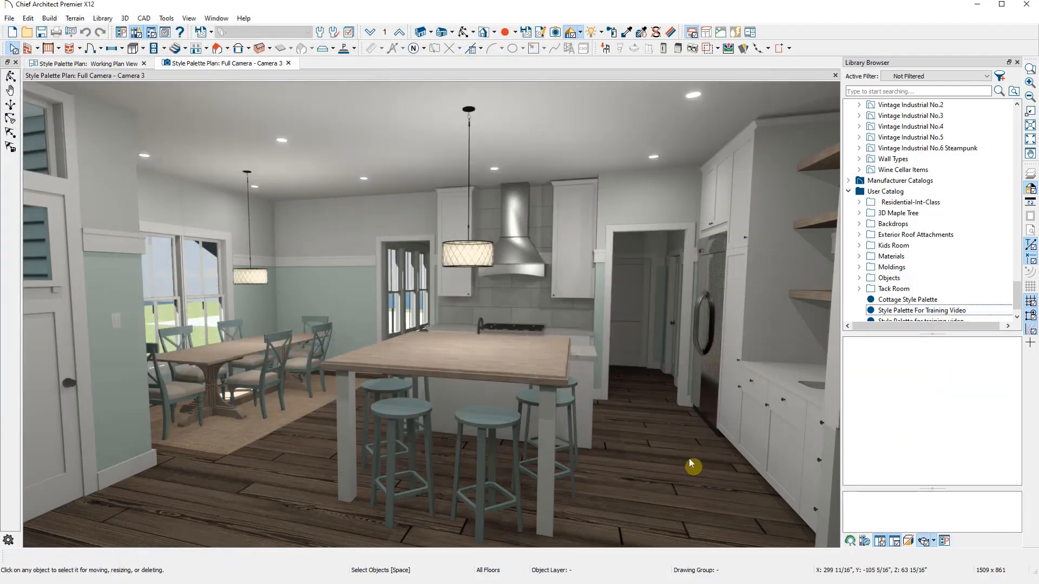
right_click(886, 190)
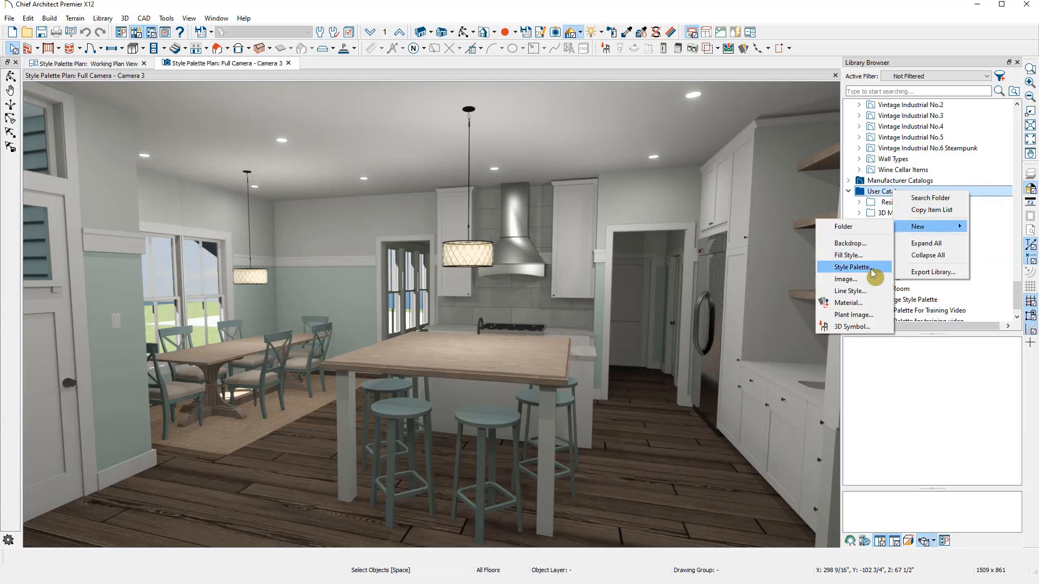
click(851, 267)
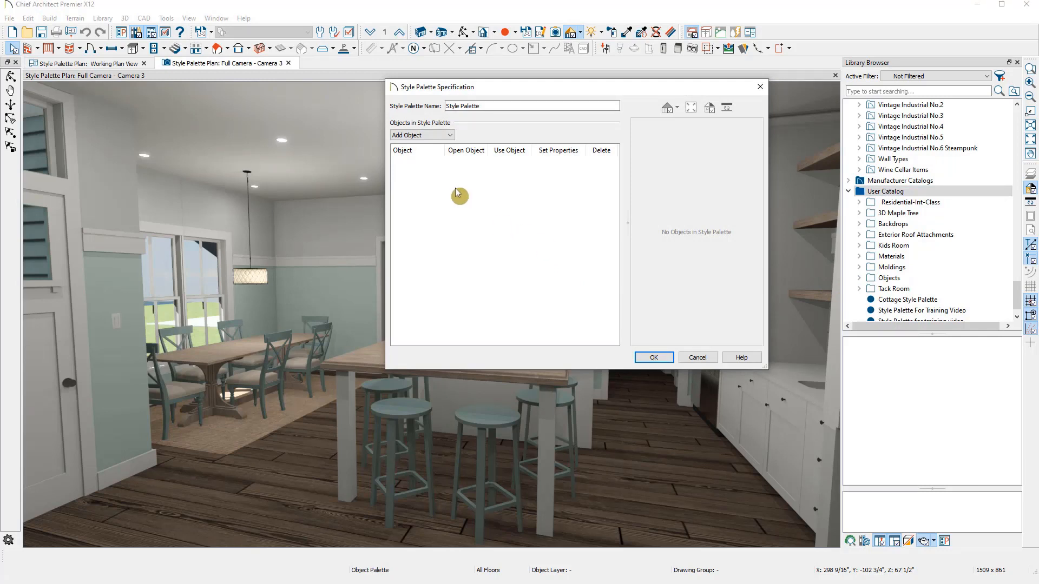
click(449, 134)
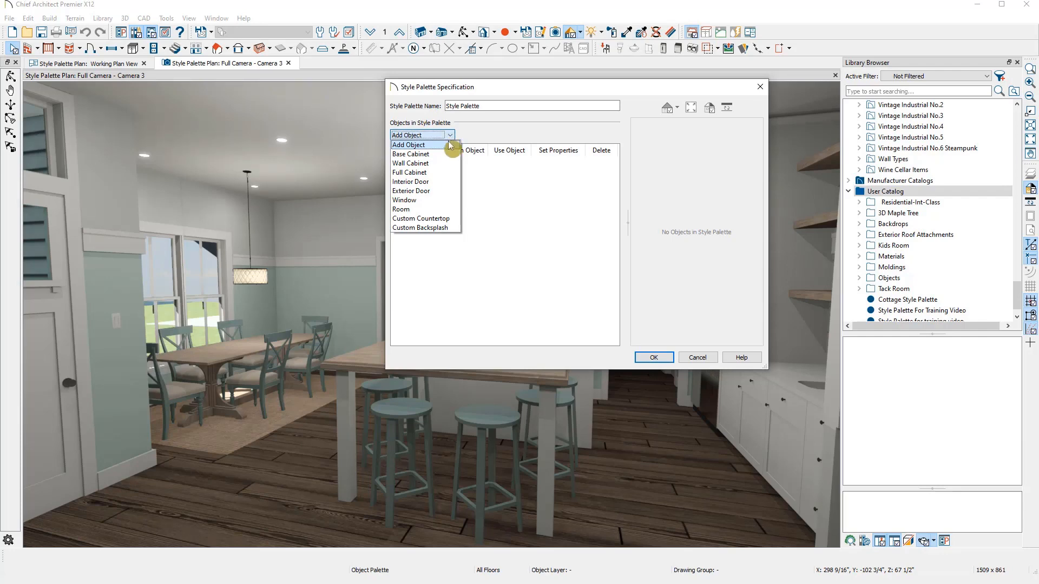
click(410, 153)
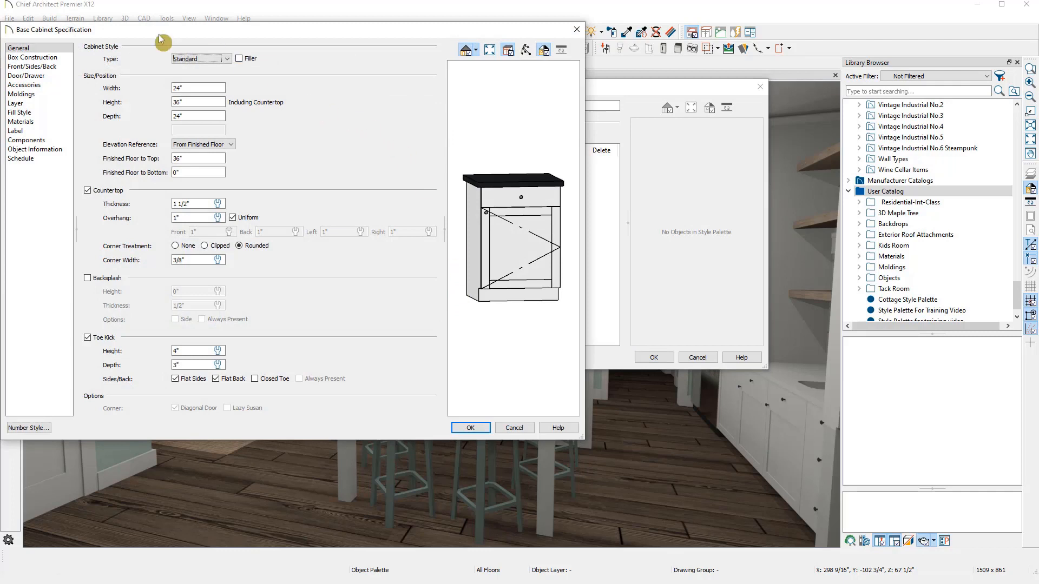
mouse_move(70, 36)
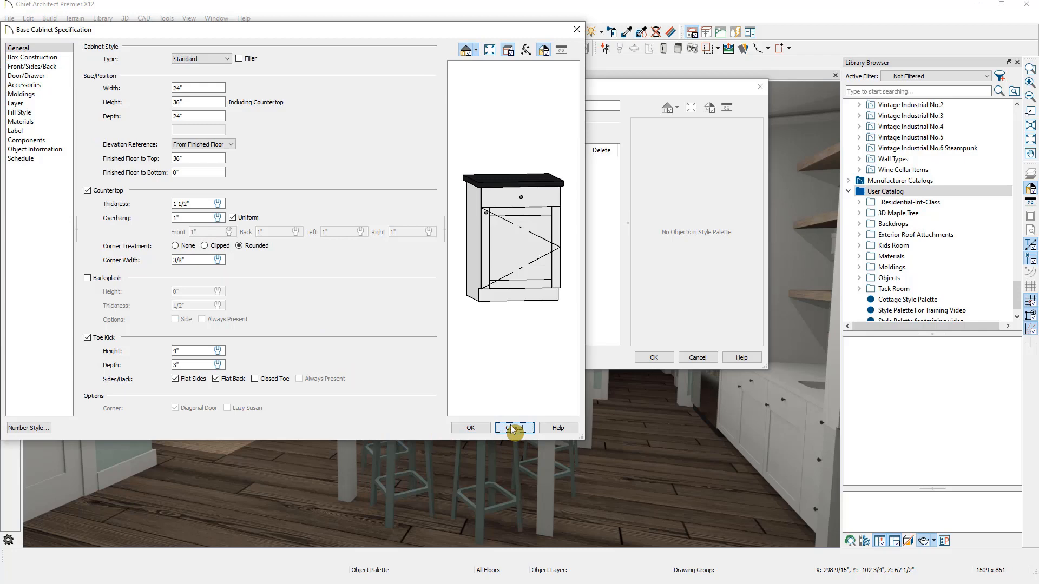
click(515, 428)
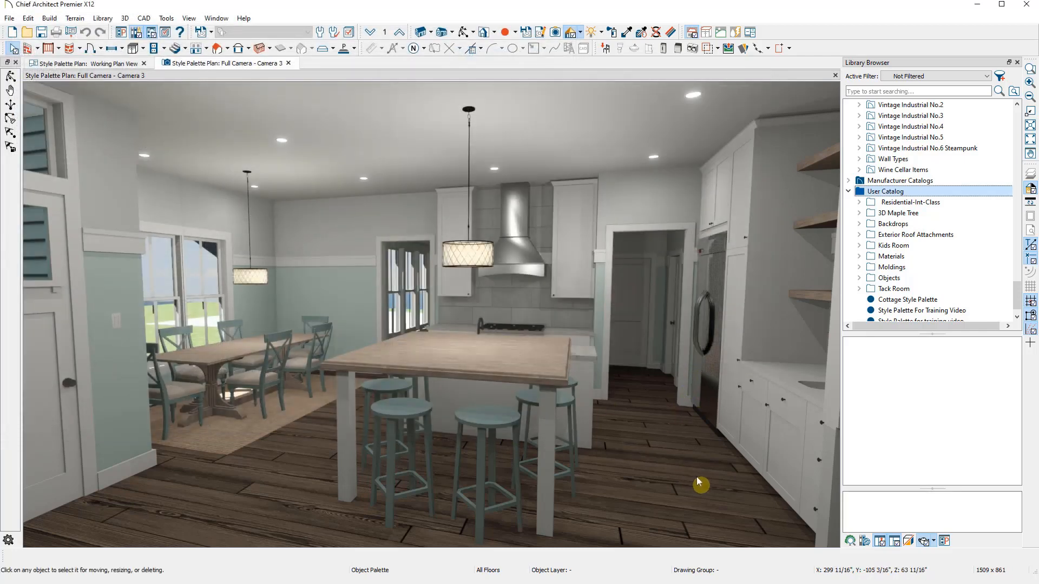
mouse_move(701, 478)
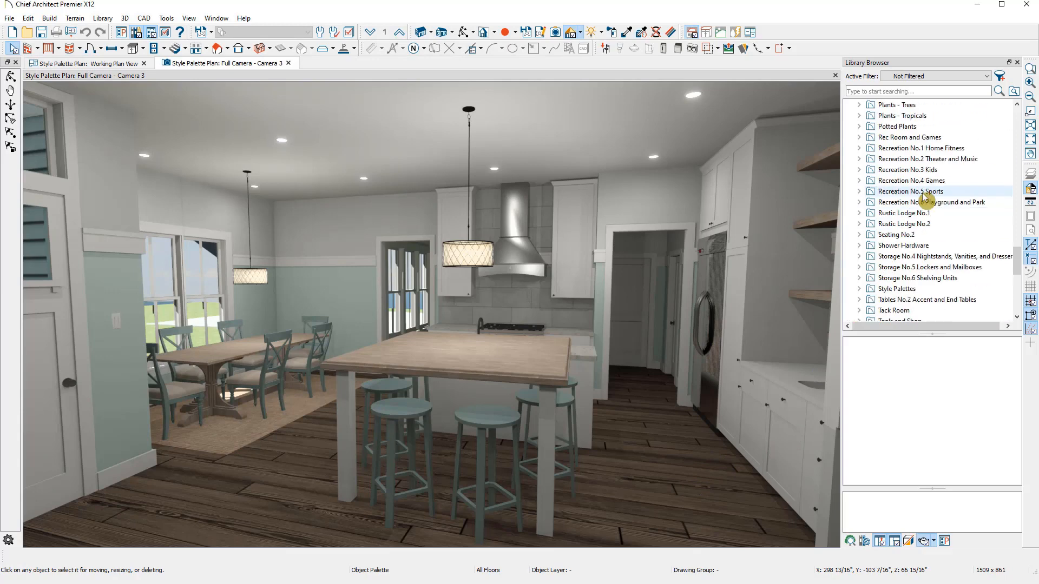
Paste the copied Arts and Crafts Style Palette into the User Catalog and select it
click(859, 288)
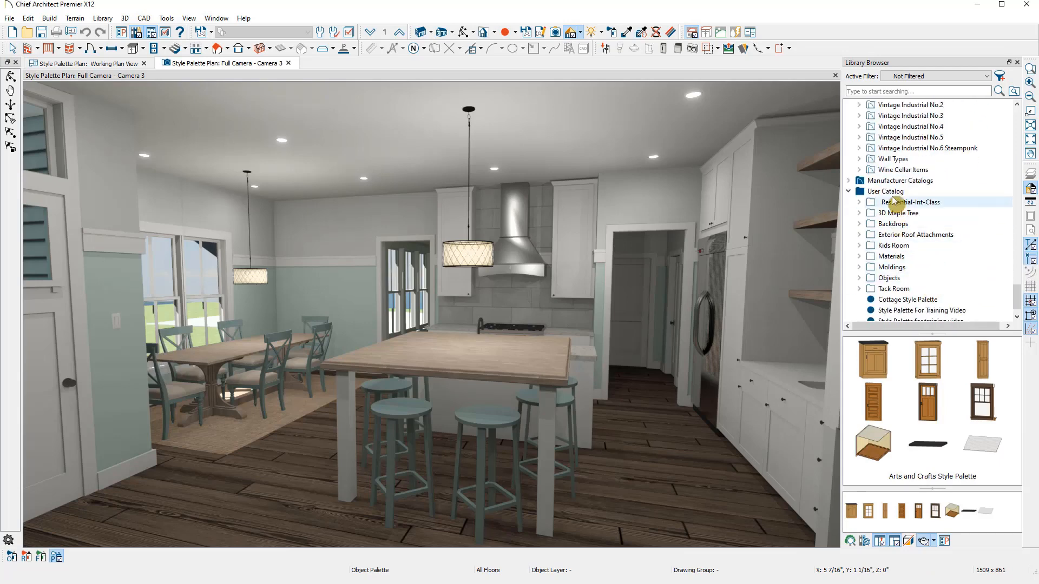
right_click(884, 190)
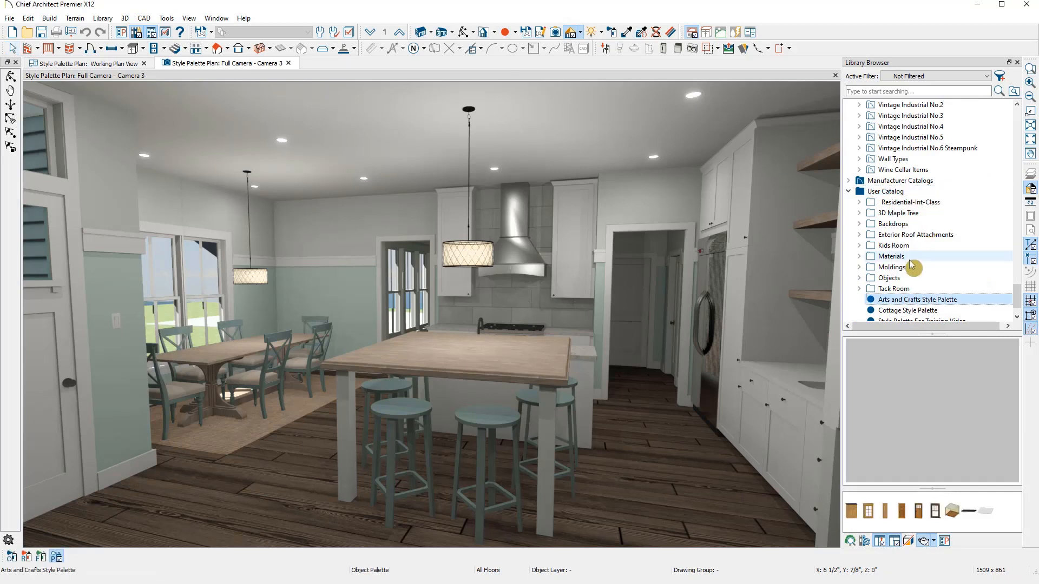
click(917, 299)
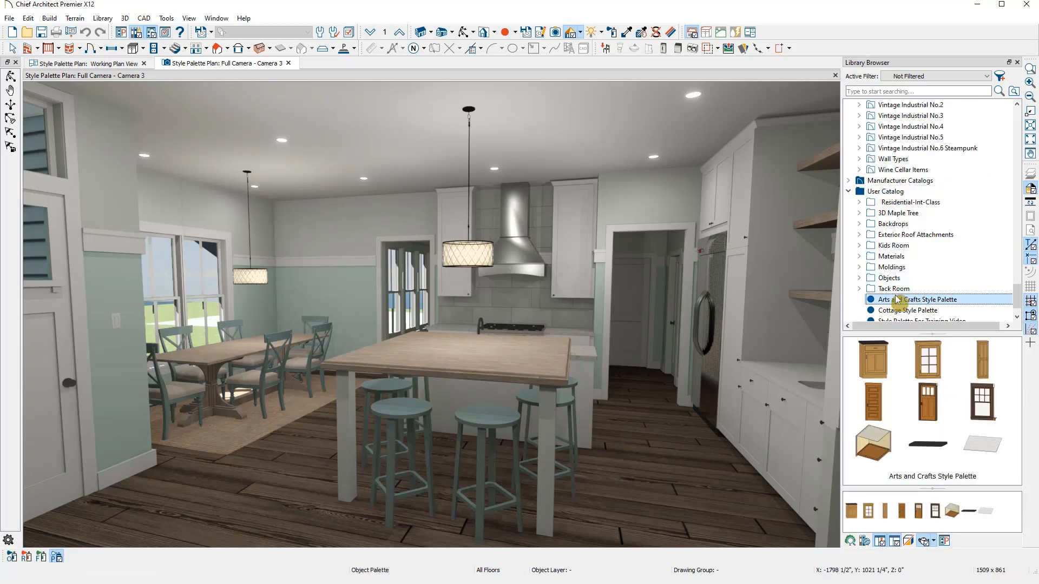
right_click(898, 299)
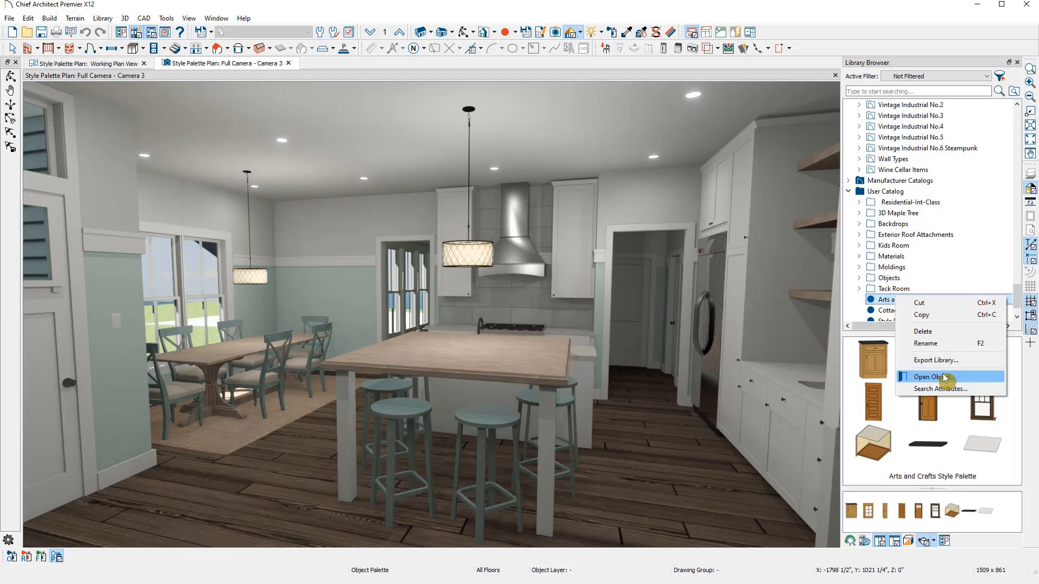
Choose Open Object on the Arts and Crafts palette to show its specification
click(929, 376)
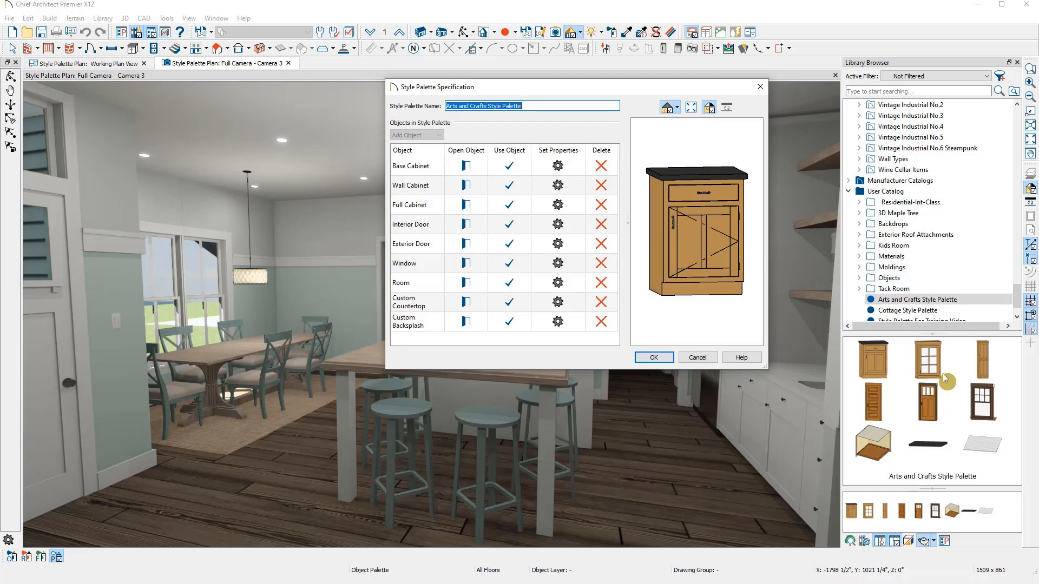
mouse_move(942, 379)
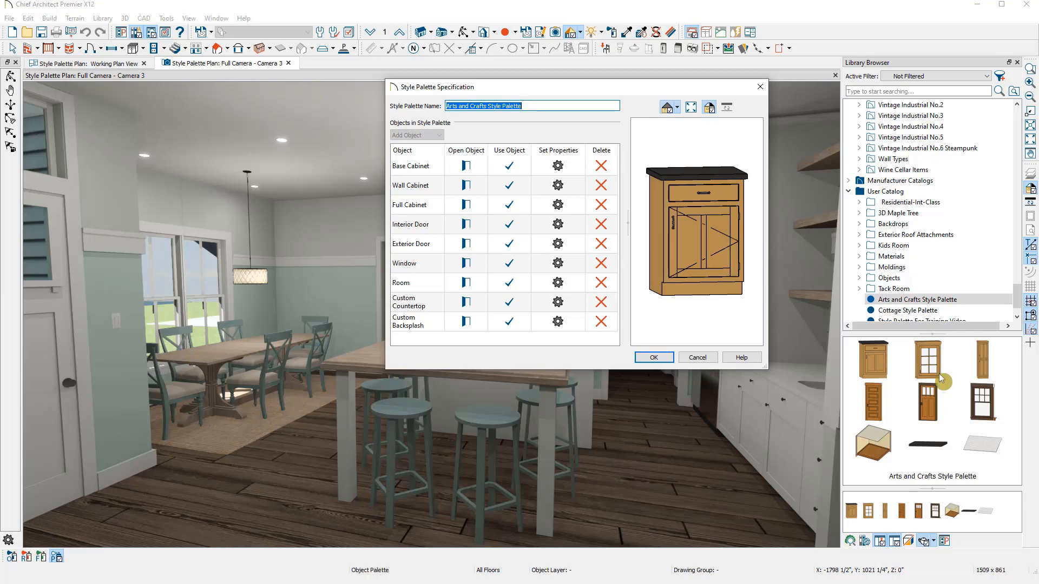
mouse_move(918, 370)
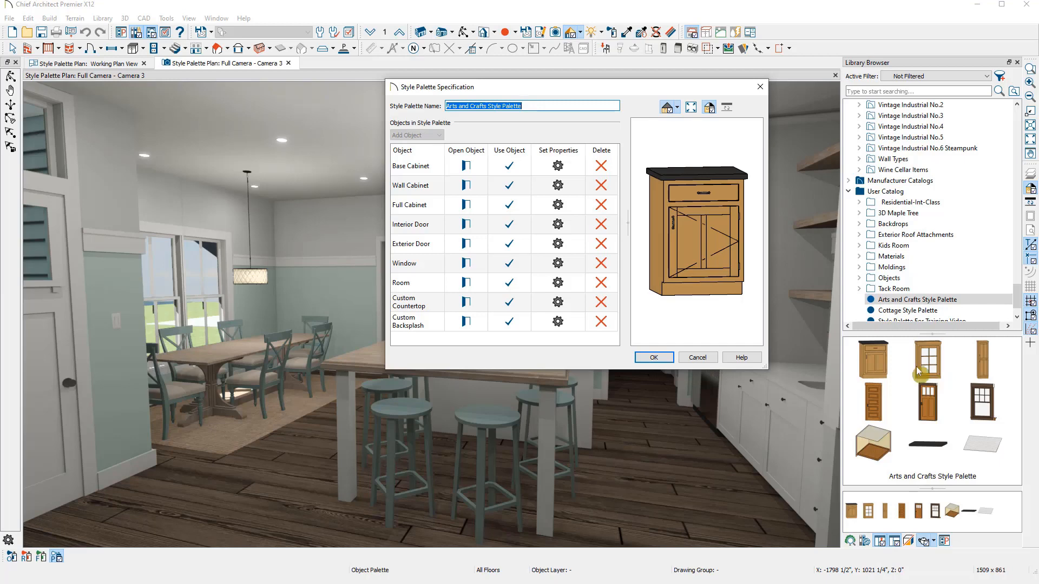
Select All properties for the palette's Base Cabinet and confirm
click(558, 165)
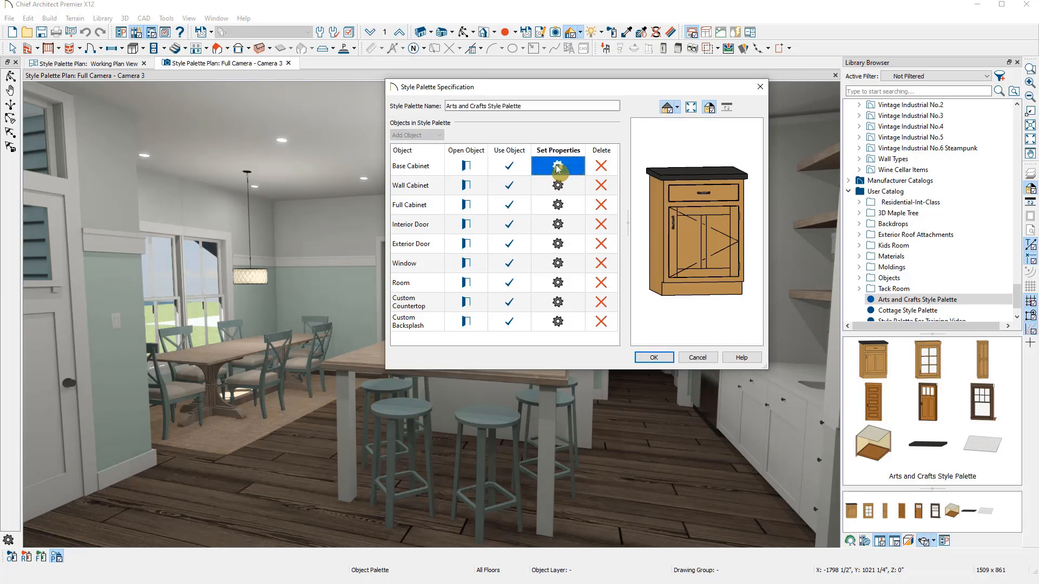
click(558, 167)
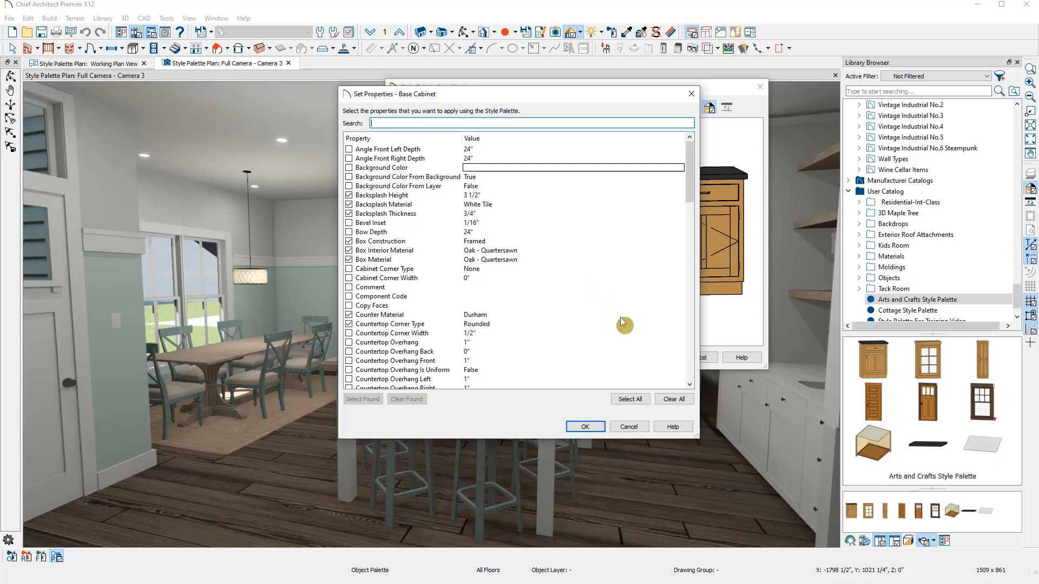
click(630, 399)
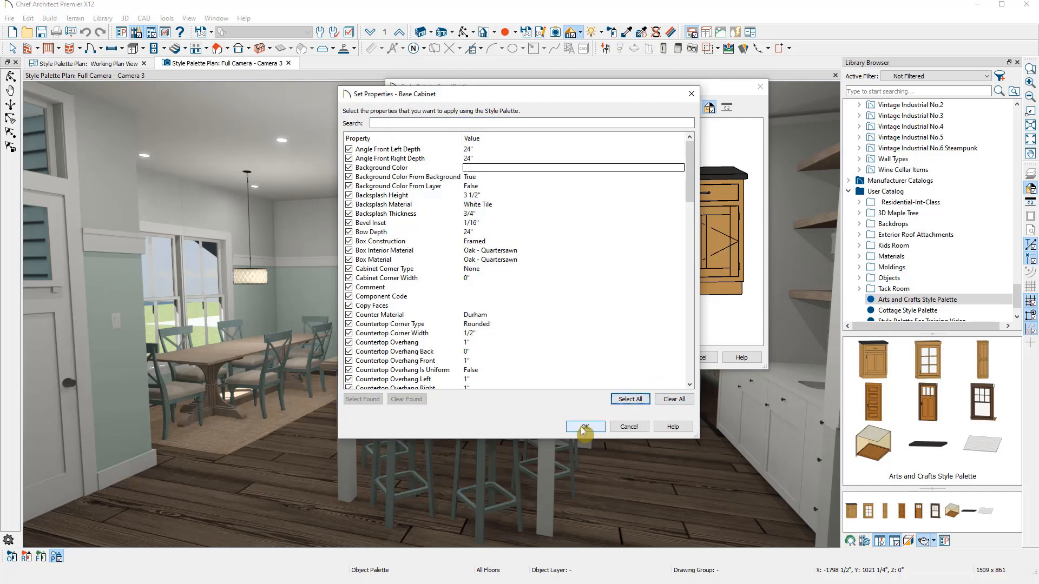
click(584, 427)
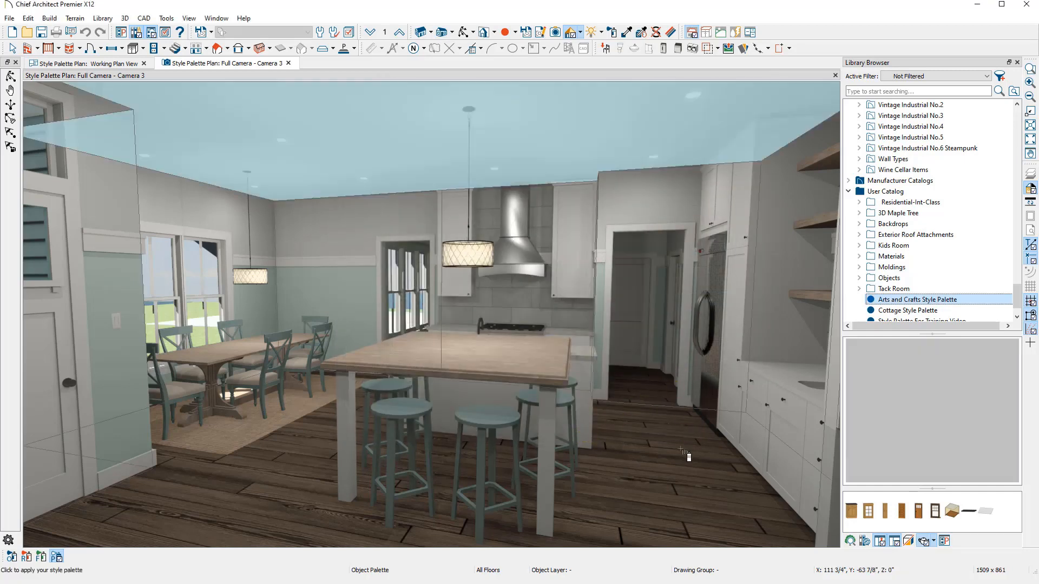
click(915, 299)
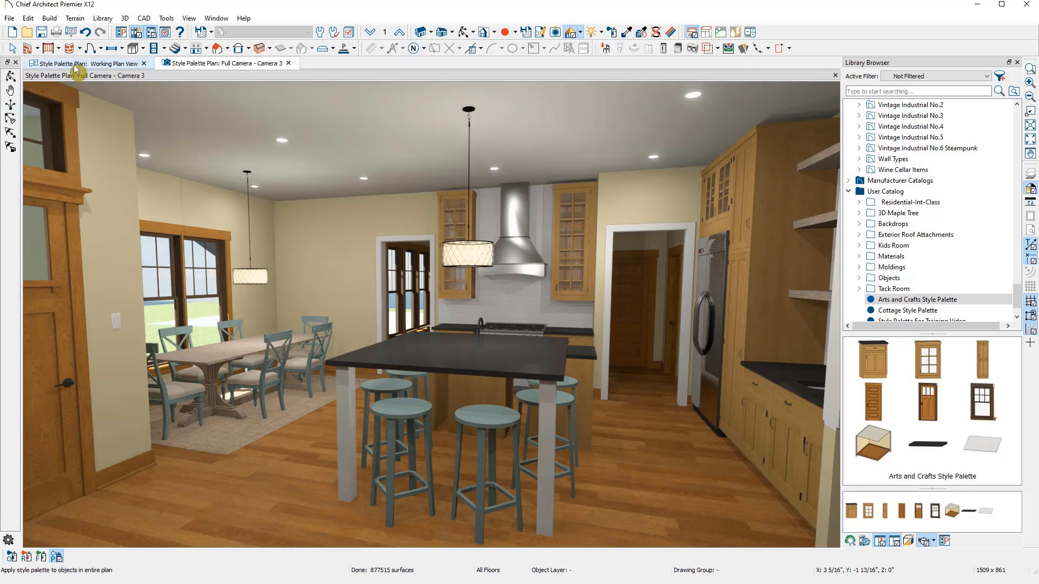
click(81, 62)
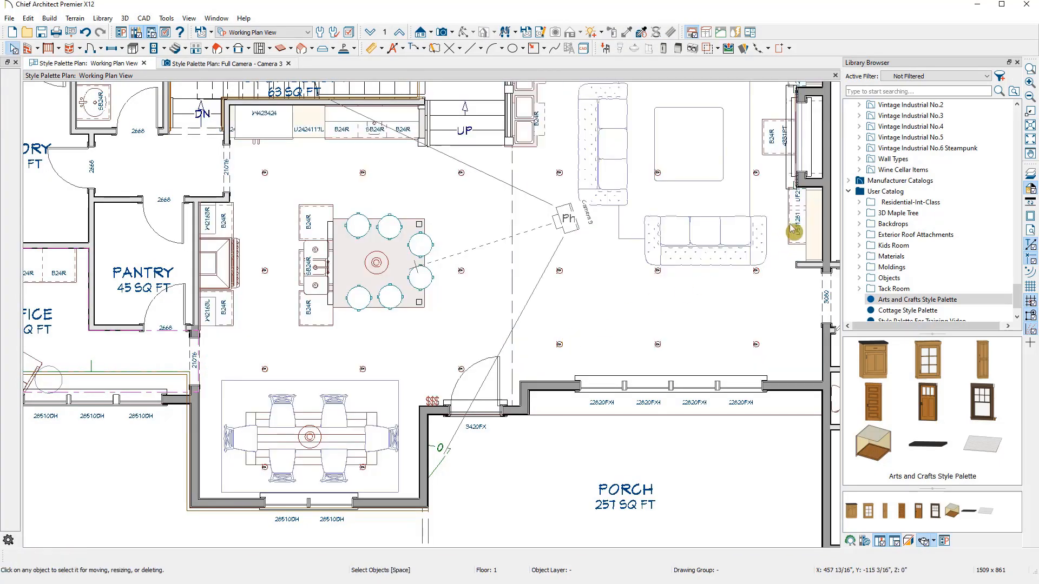
click(776, 138)
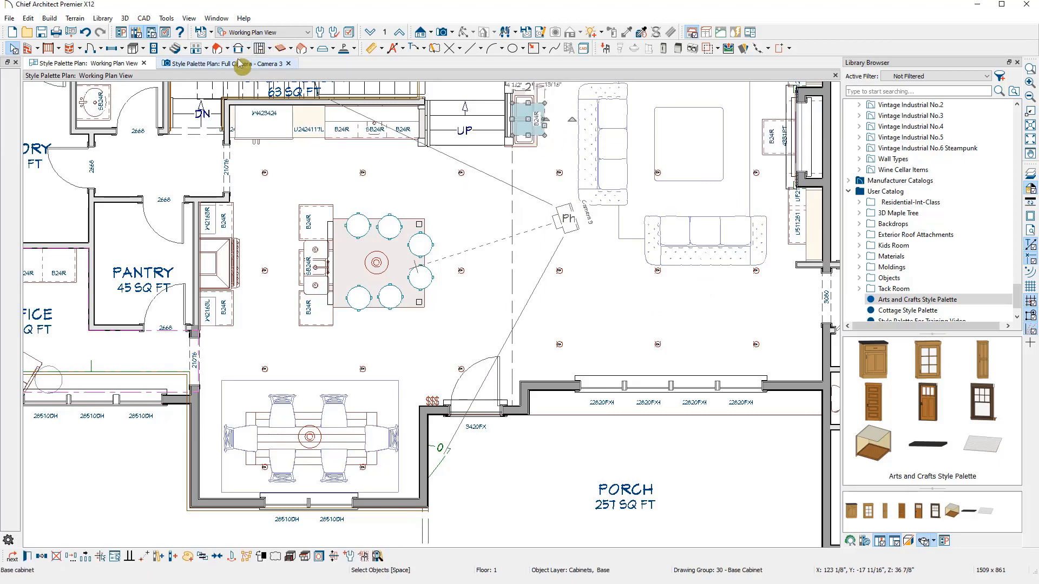
click(229, 63)
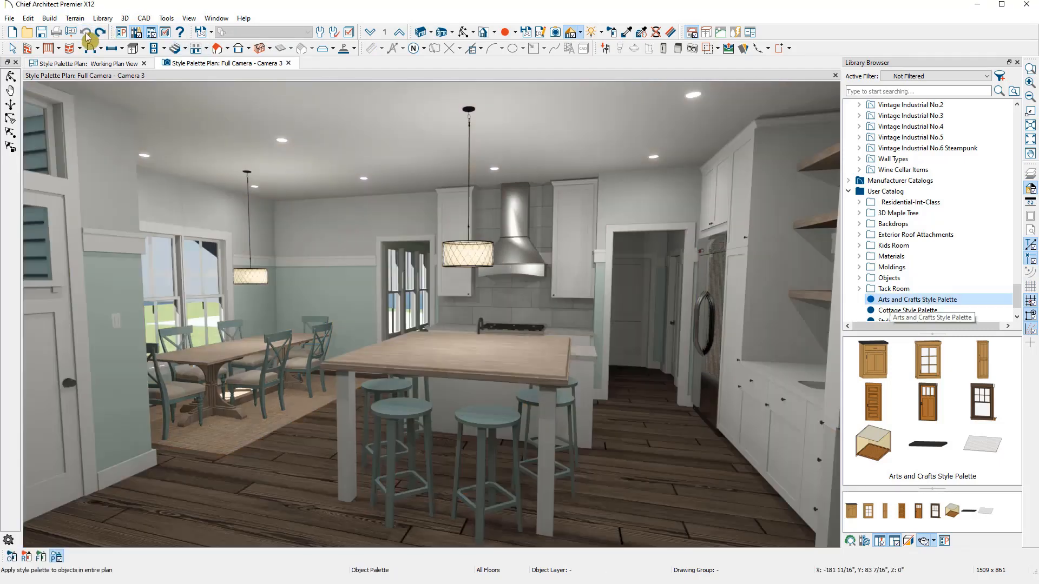
right_click(917, 298)
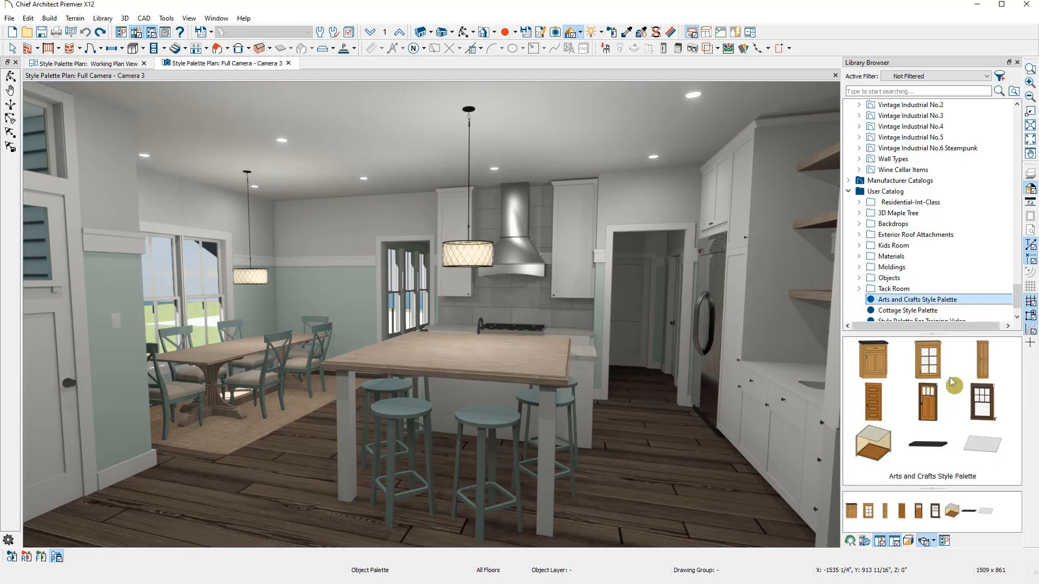
Clear All carried properties of the Arts and Crafts palette's Base Cabinet
double_click(917, 299)
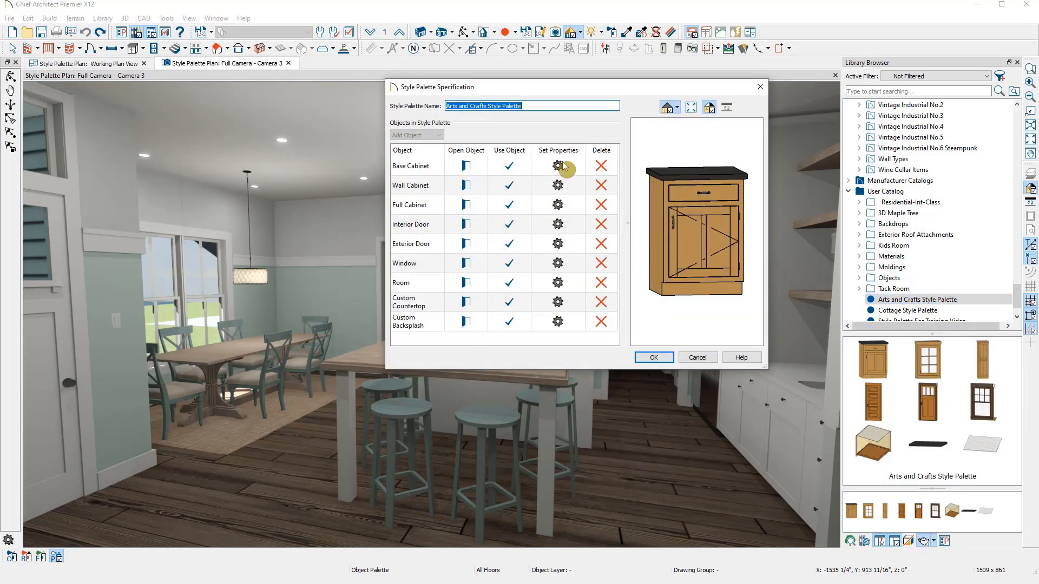
click(555, 167)
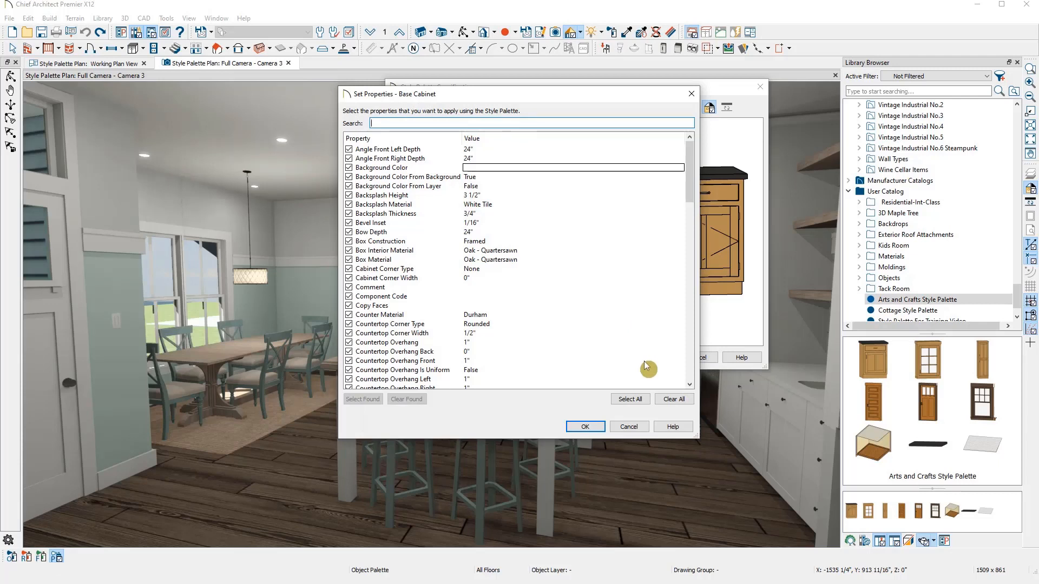
click(675, 398)
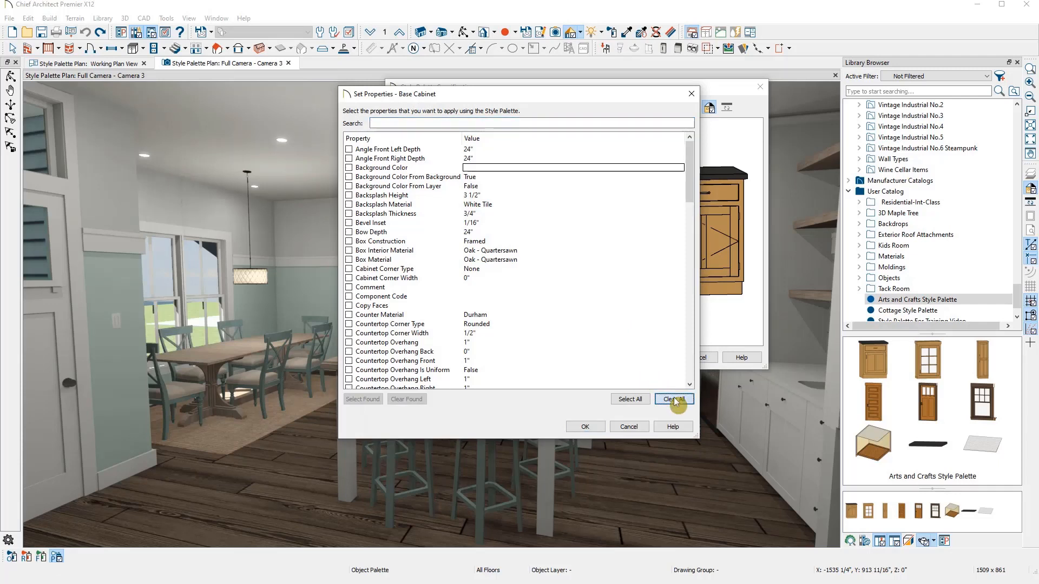
click(674, 398)
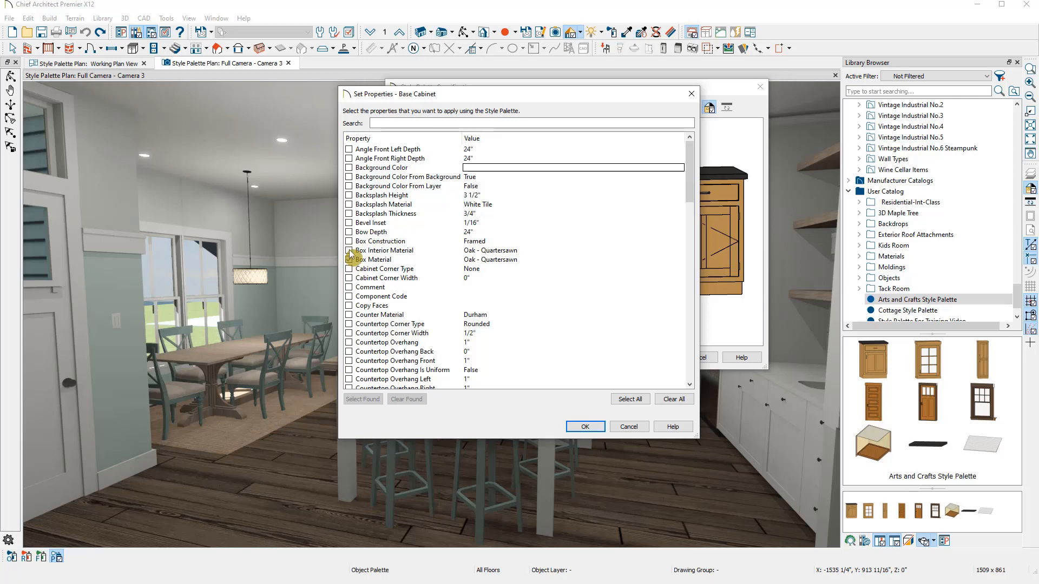
Keep only box materials, Door Drawer Material, door and drawer handle materials and hardware, then save the palette
click(348, 251)
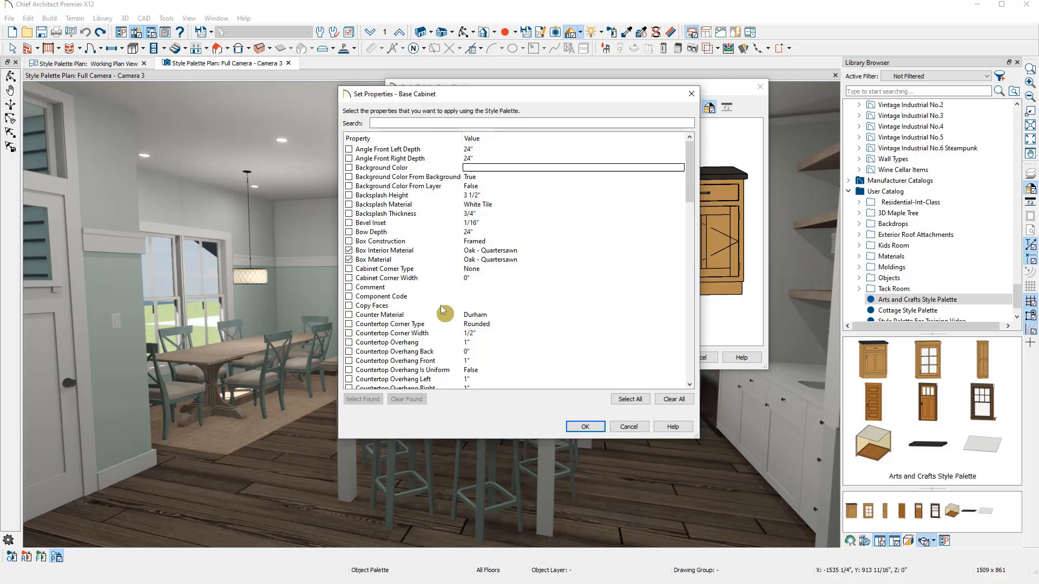
scroll(down, 3)
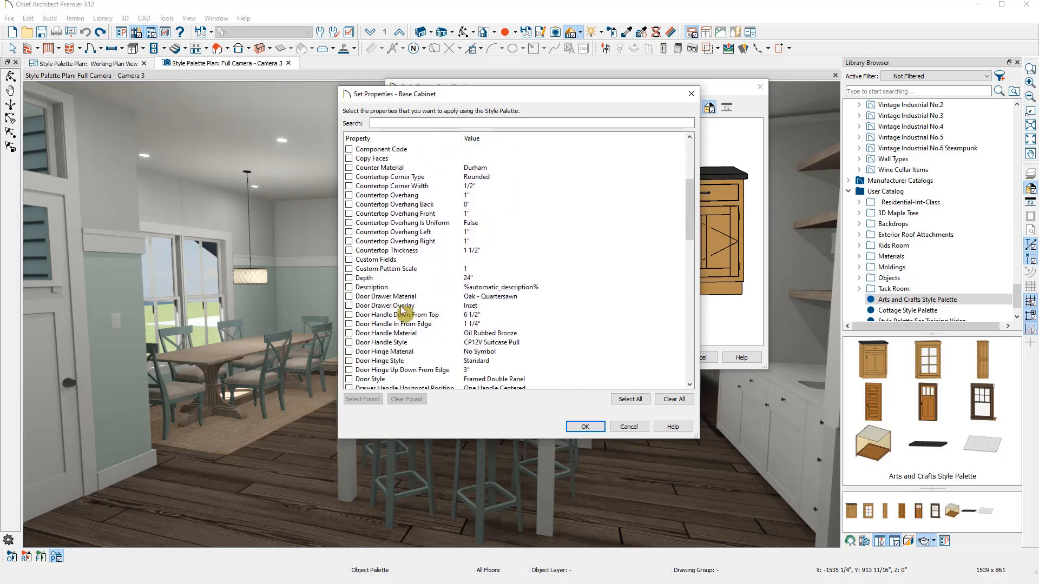
click(348, 296)
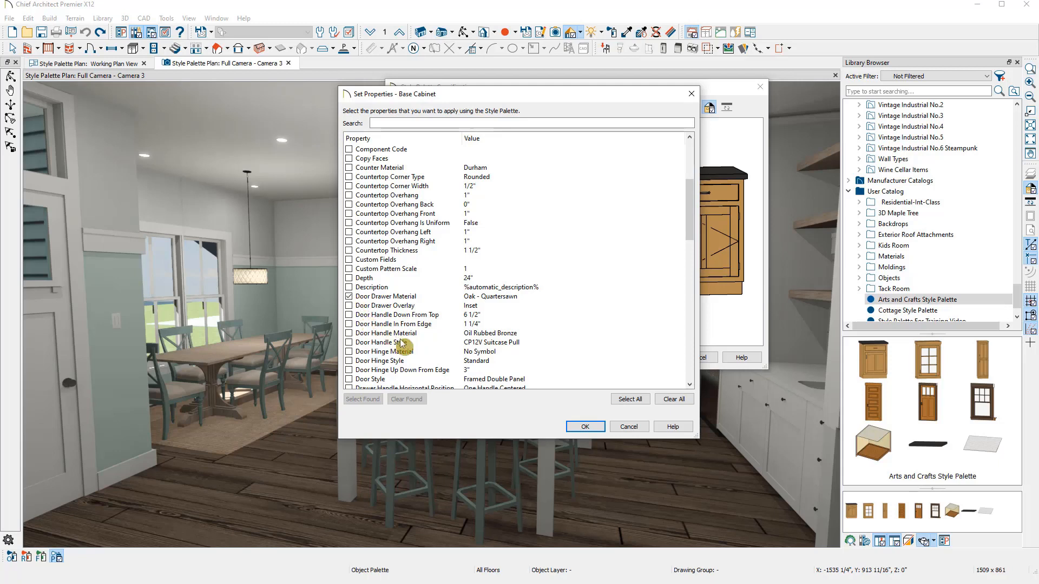
scroll(down, 3)
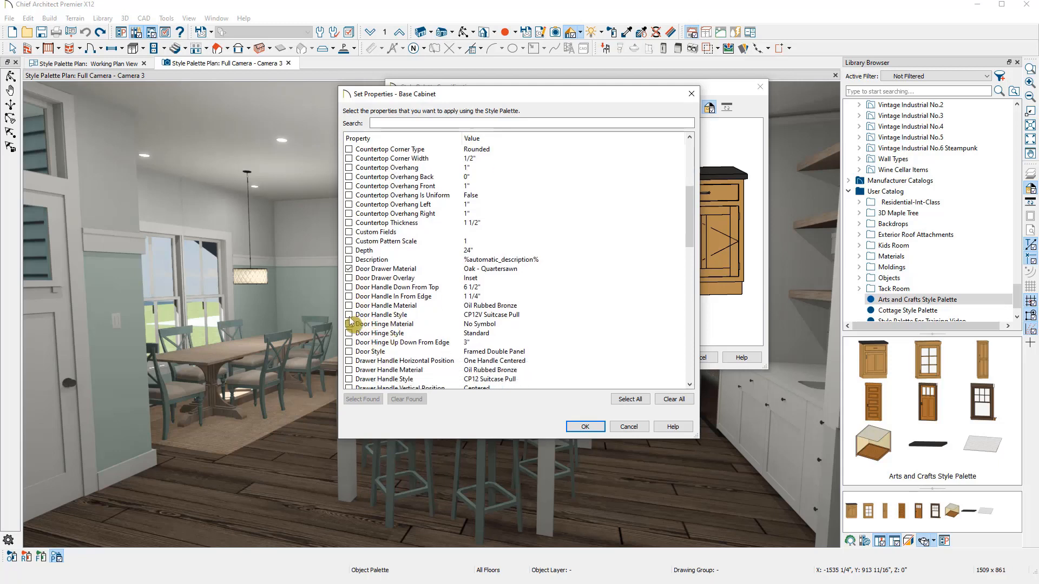
click(348, 314)
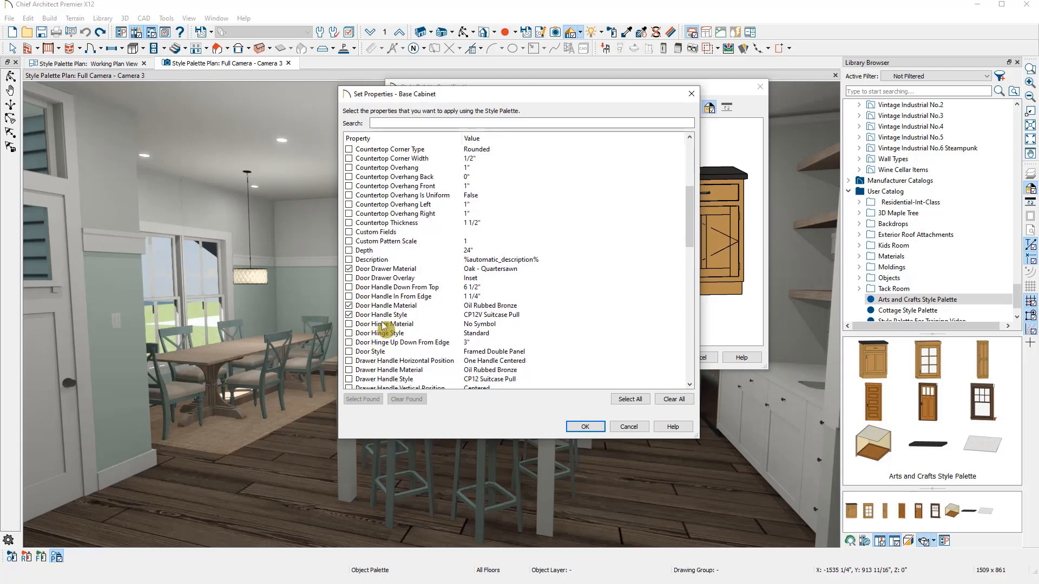
scroll(down, 3)
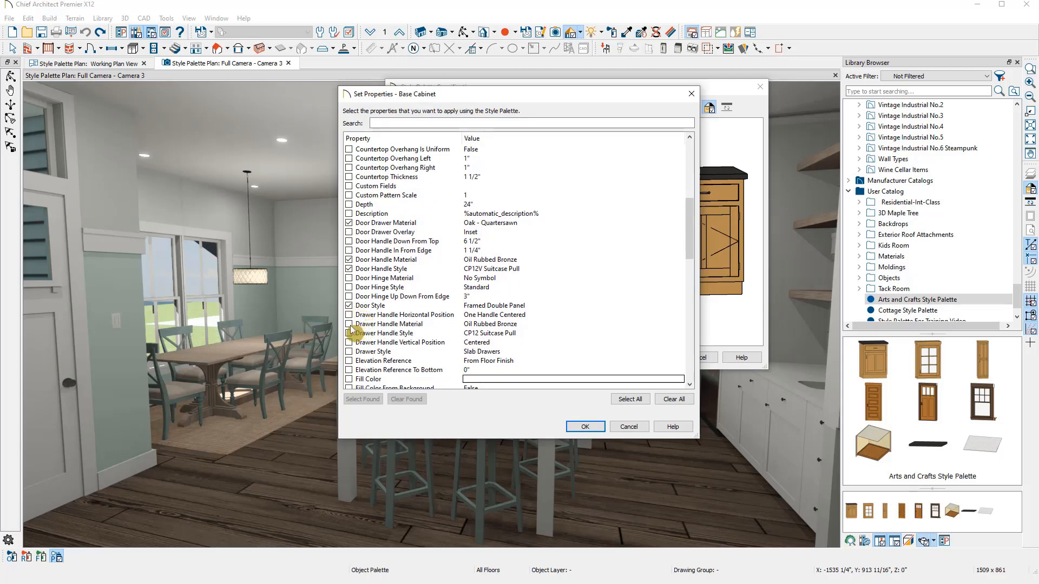
click(348, 333)
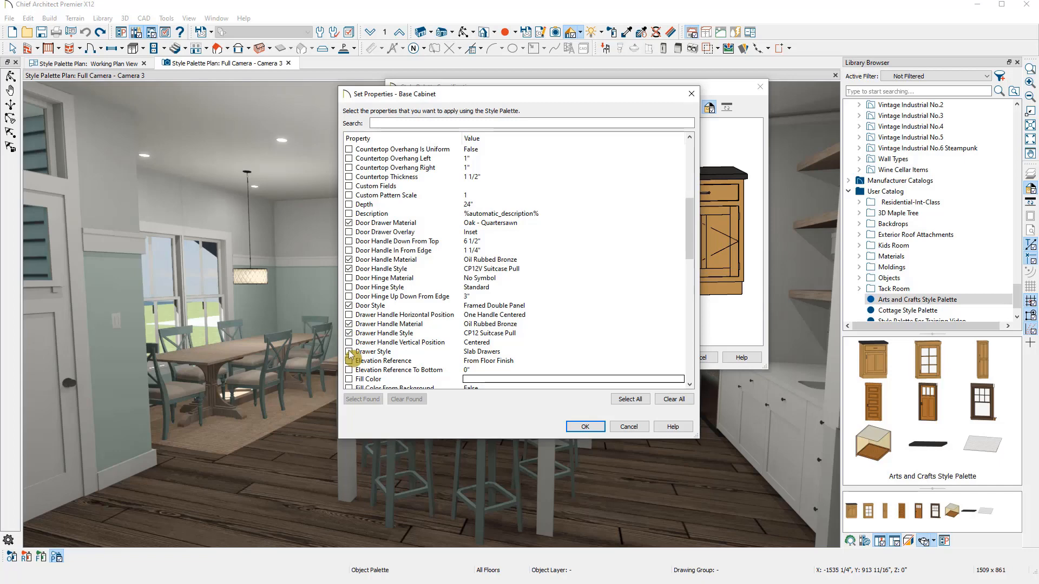
click(349, 352)
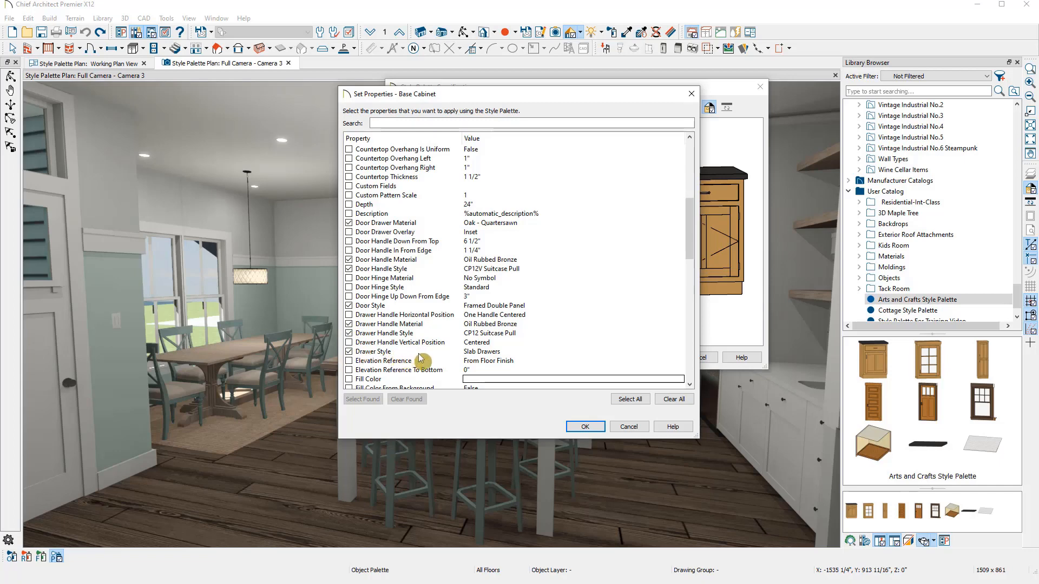
scroll(down, 3)
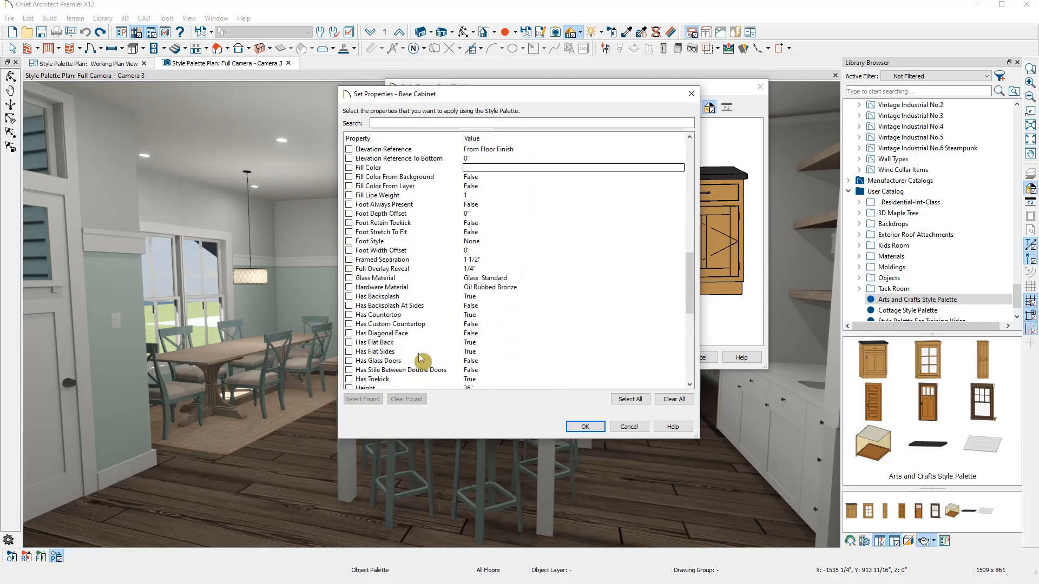
scroll(down, 3)
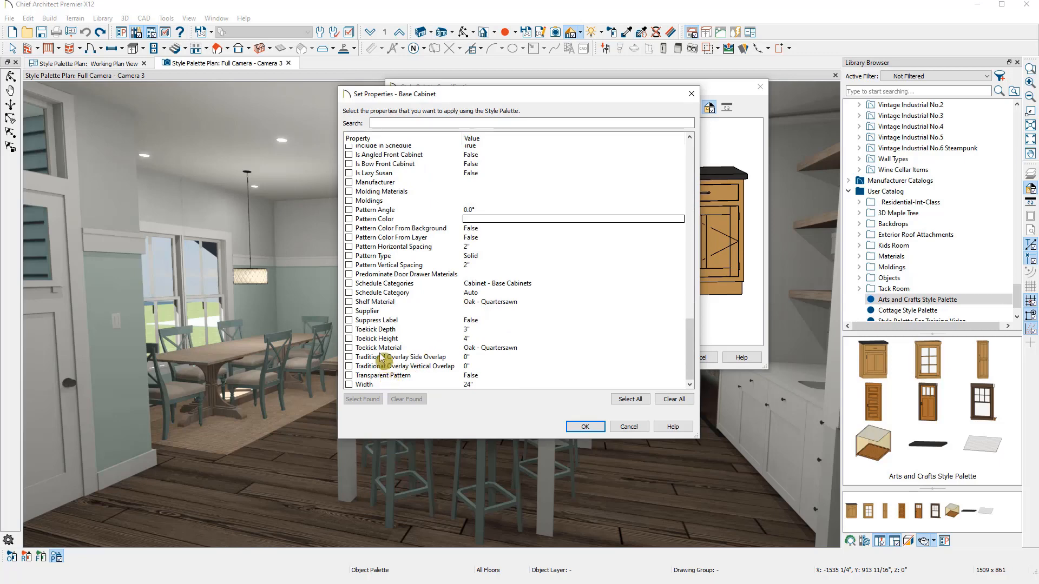
click(348, 349)
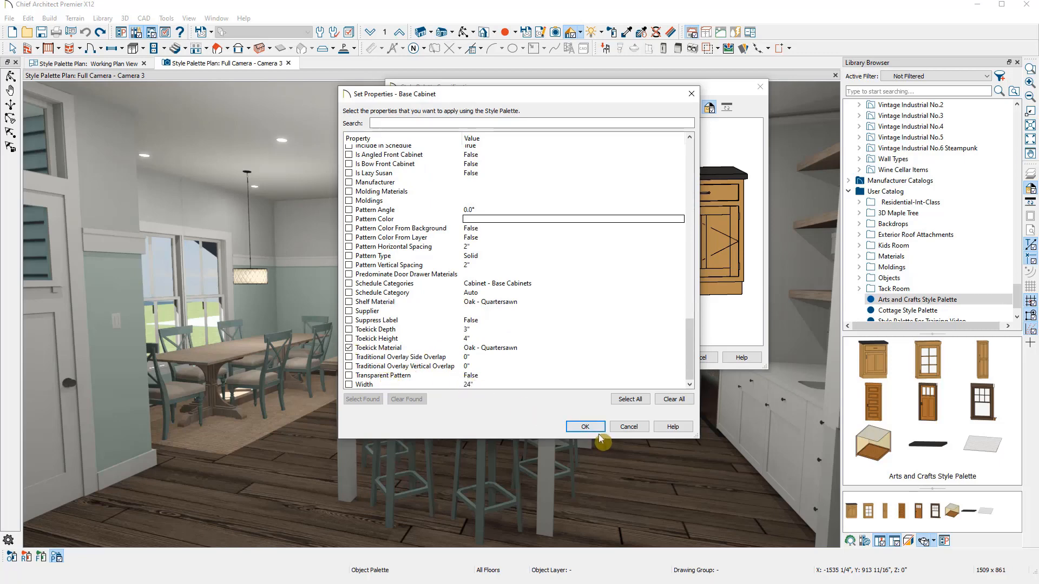
click(584, 427)
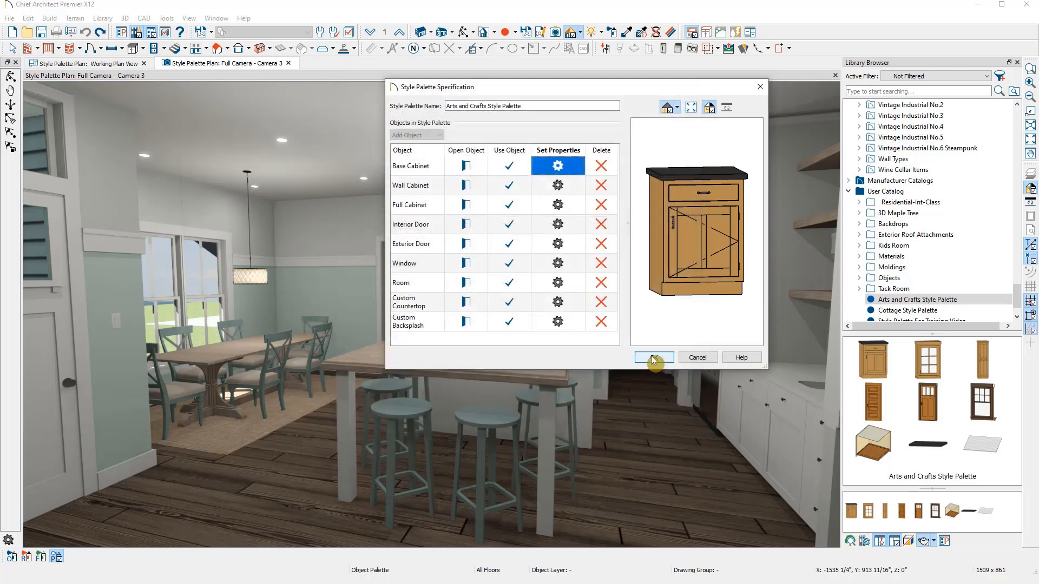
click(653, 358)
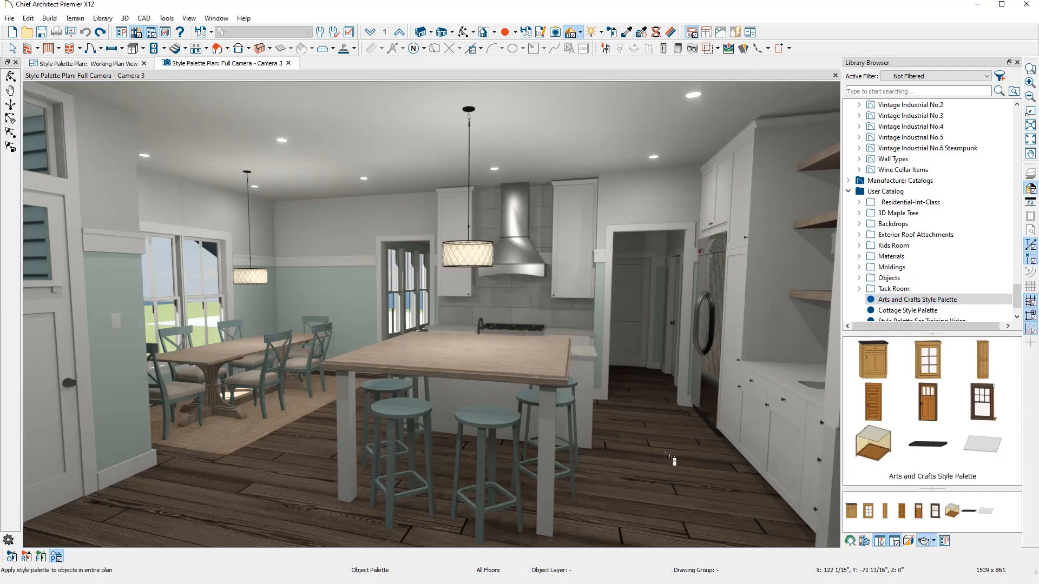